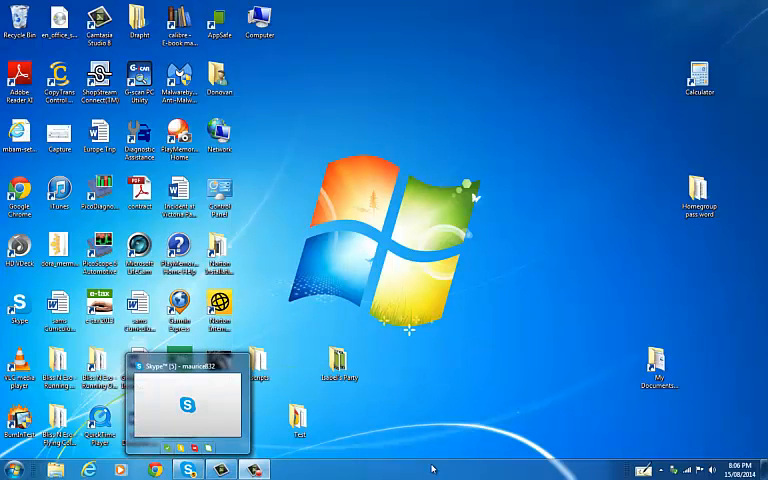
# Step: Launch PicoScope 6 Automotive from the programs list and accept running on a demo device
pyautogui.click(12, 468)
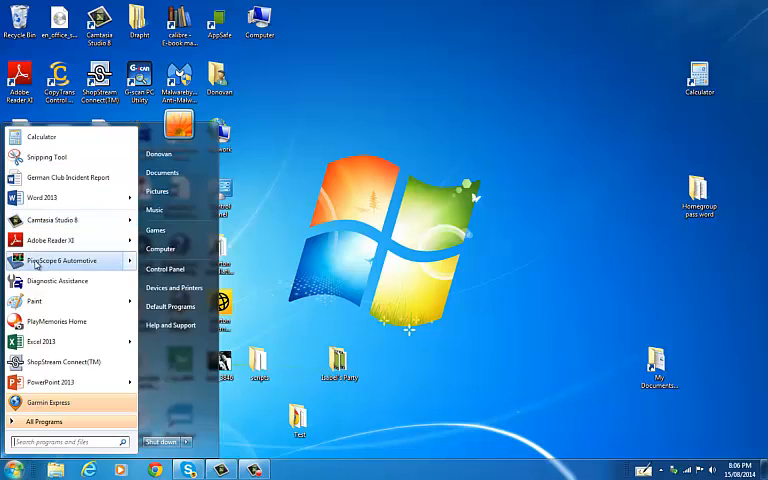
pyautogui.moveTo(60, 260)
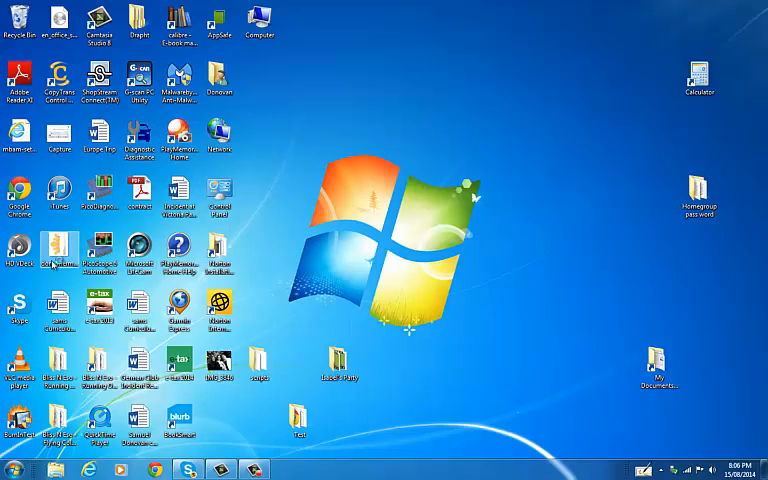
pyautogui.doubleClick(60, 258)
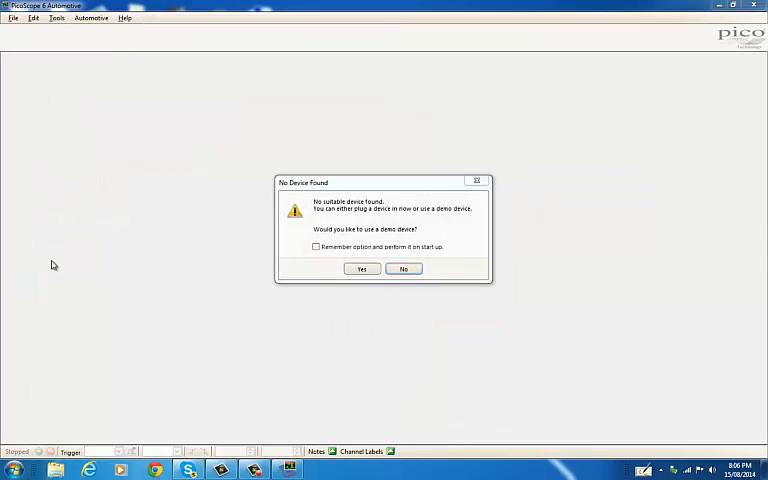
pyautogui.moveTo(320, 212)
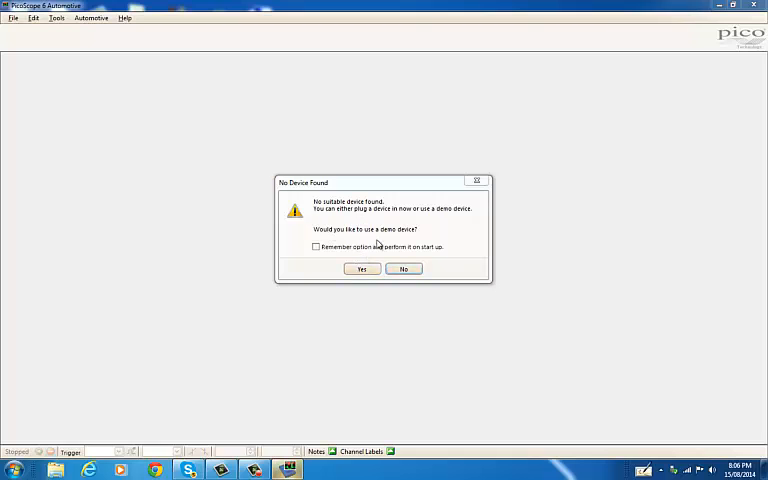
pyautogui.moveTo(404, 268)
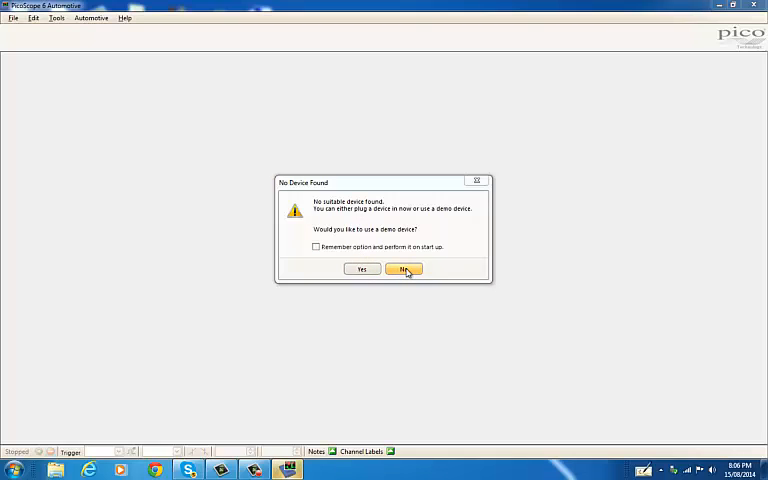
pyautogui.moveTo(362, 270)
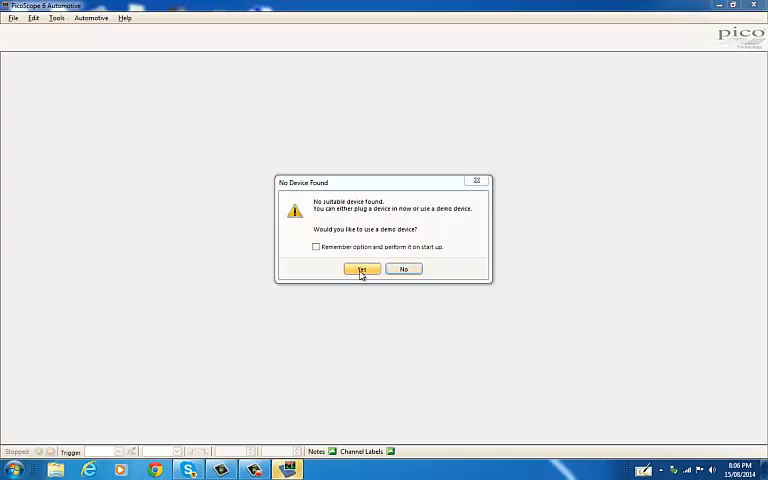
pyautogui.click(360, 268)
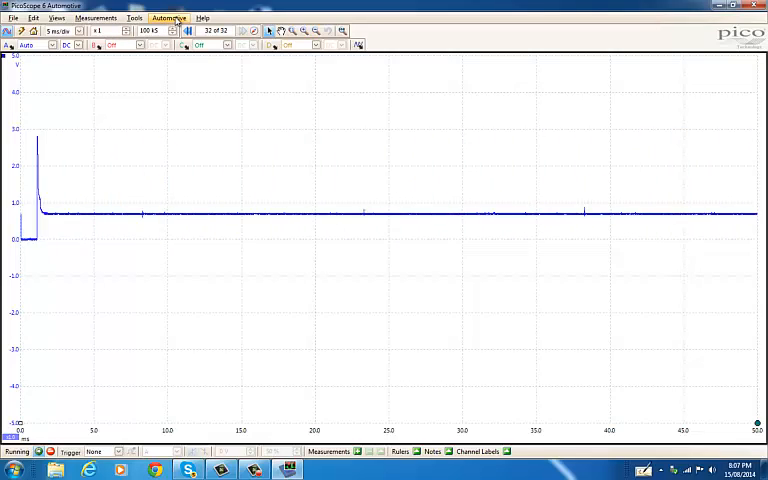
# Step: Choose Automotive > Ignition > Coil on Plug > Secondary to load its guidance page
pyautogui.click(174, 18)
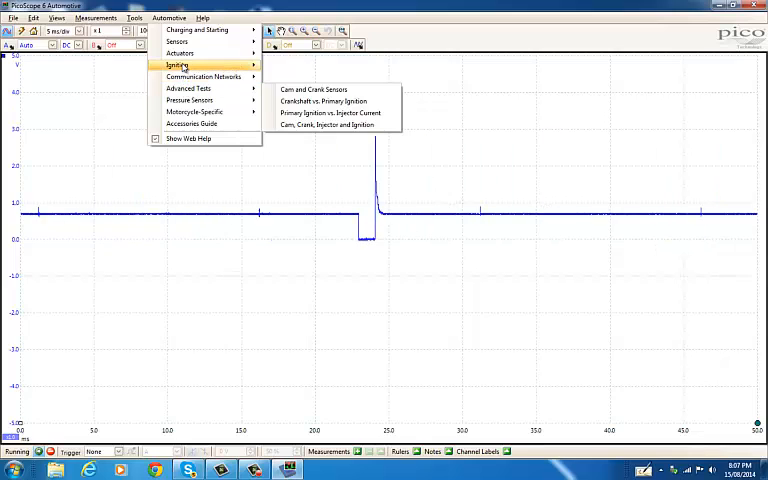
pyautogui.moveTo(304, 88)
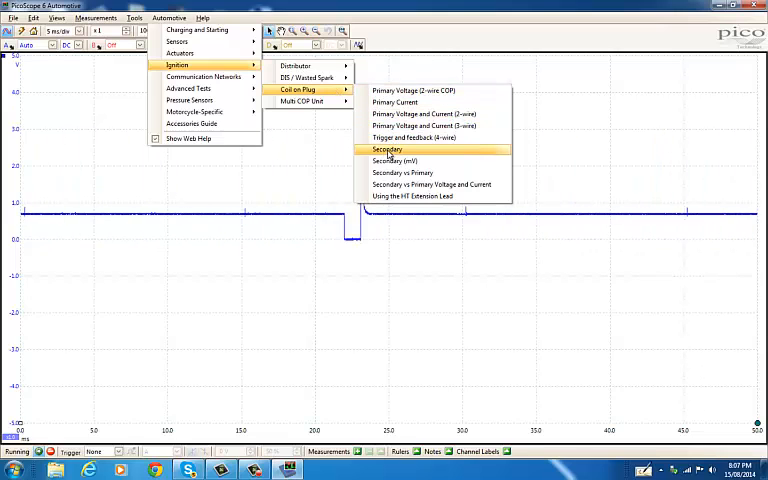
pyautogui.click(388, 148)
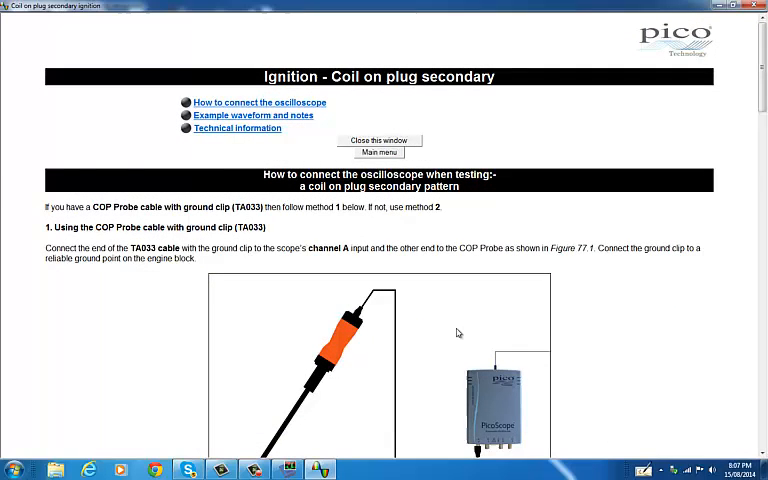
# Step: Scroll through the coil-on-plug secondary guide page before closing it
pyautogui.scroll(-3)
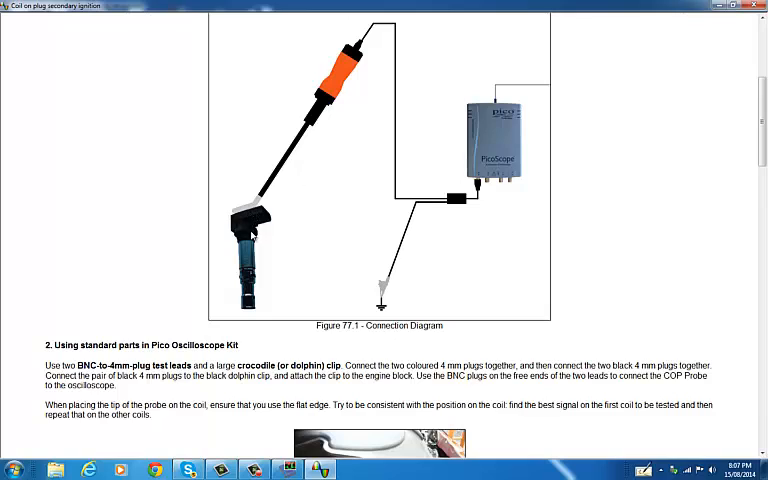
pyautogui.moveTo(292, 276)
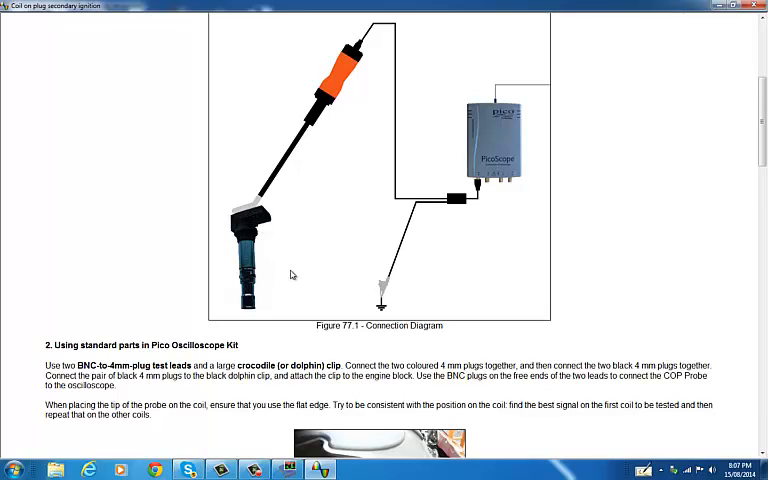
pyautogui.moveTo(304, 250)
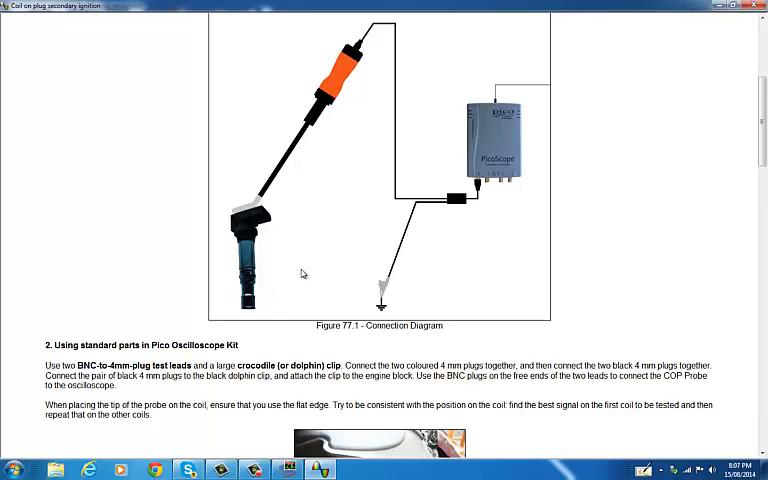
pyautogui.moveTo(300, 270)
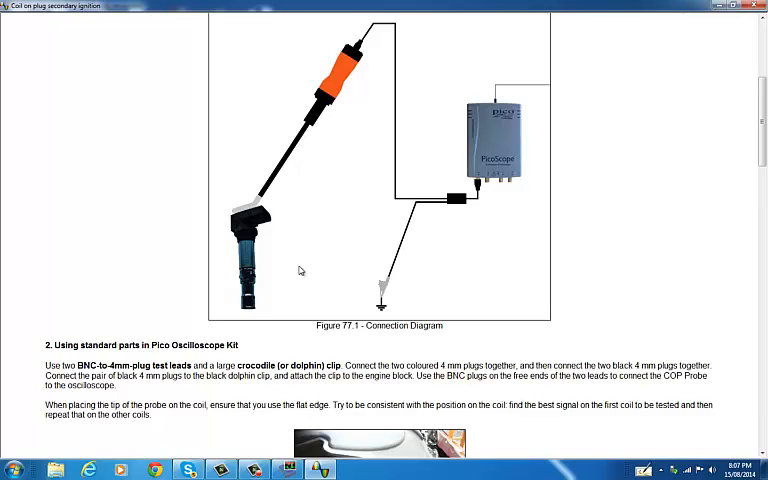
pyautogui.moveTo(306, 266)
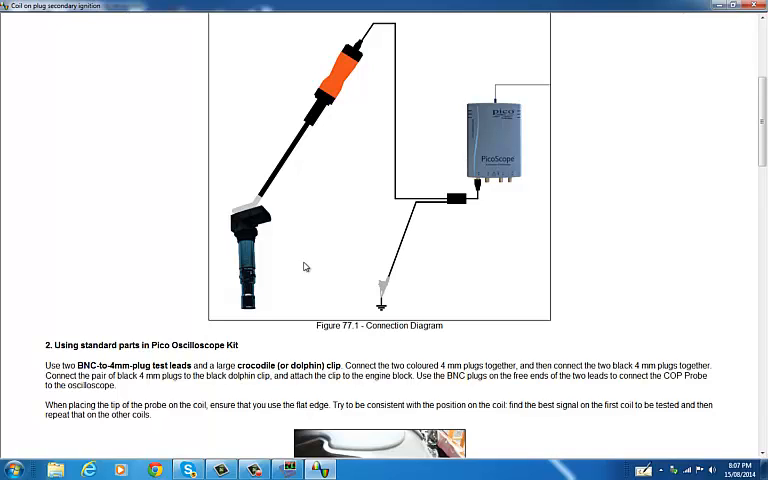
pyautogui.scroll(3)
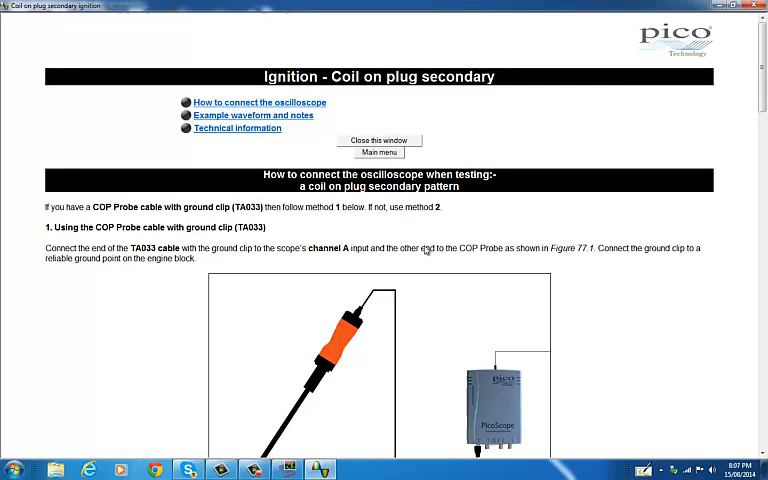
pyautogui.scroll(-3)
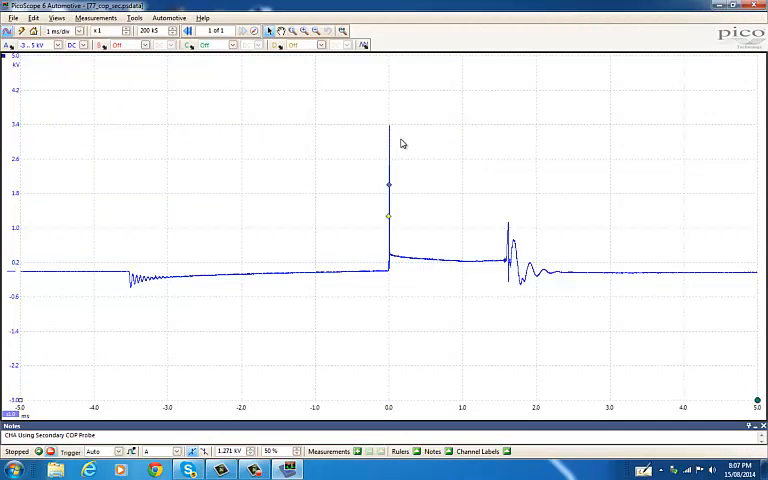
pyautogui.moveTo(88, 100)
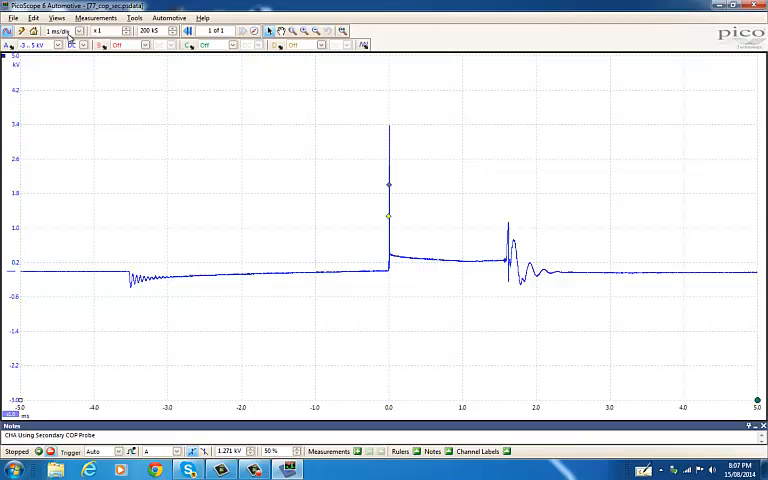
pyautogui.moveTo(62, 34)
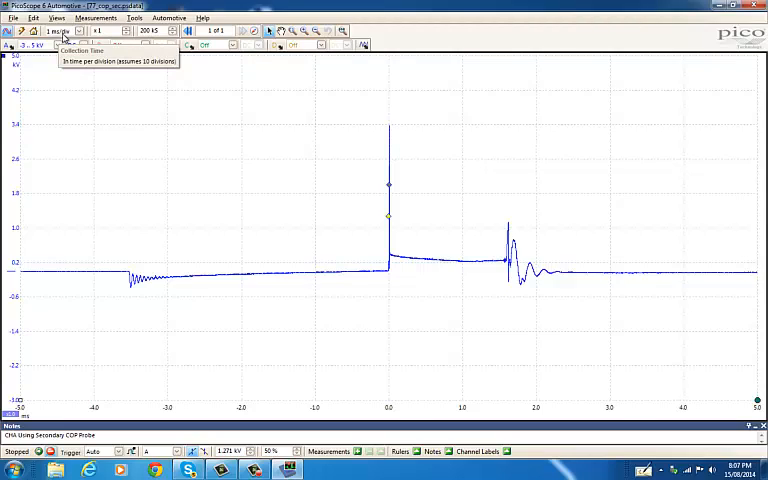
pyautogui.moveTo(388, 138)
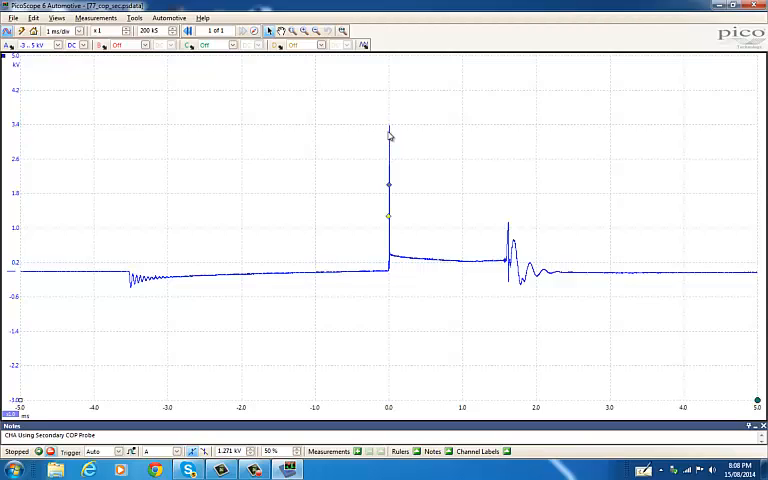
pyautogui.moveTo(394, 274)
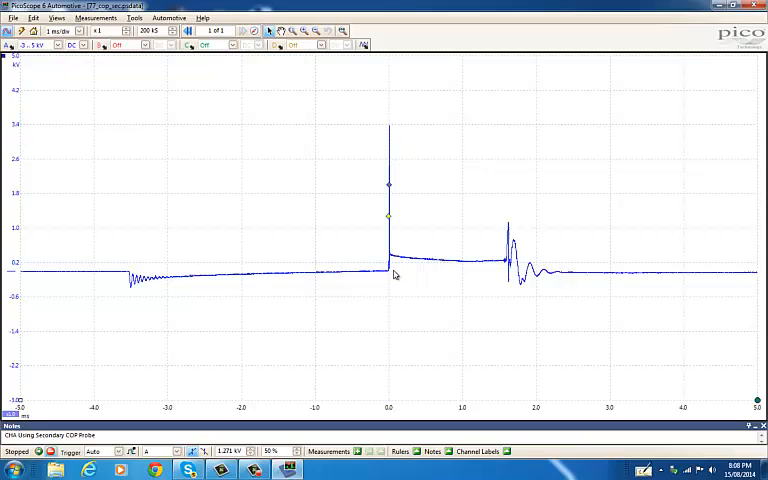
pyautogui.moveTo(462, 240)
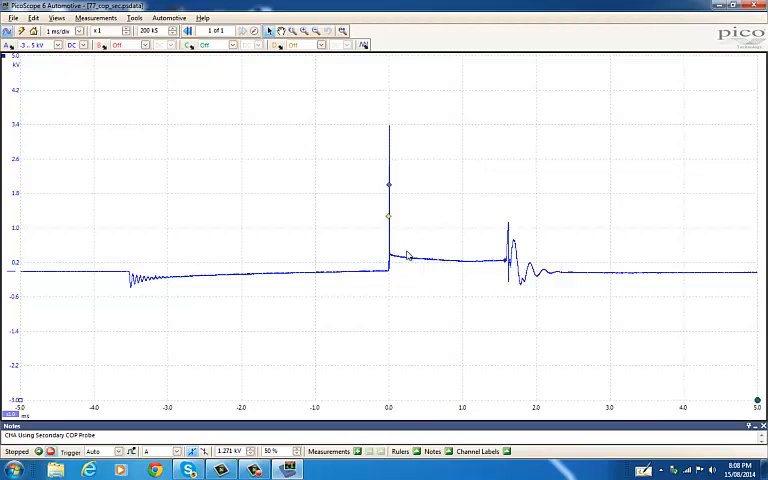
pyautogui.moveTo(452, 260)
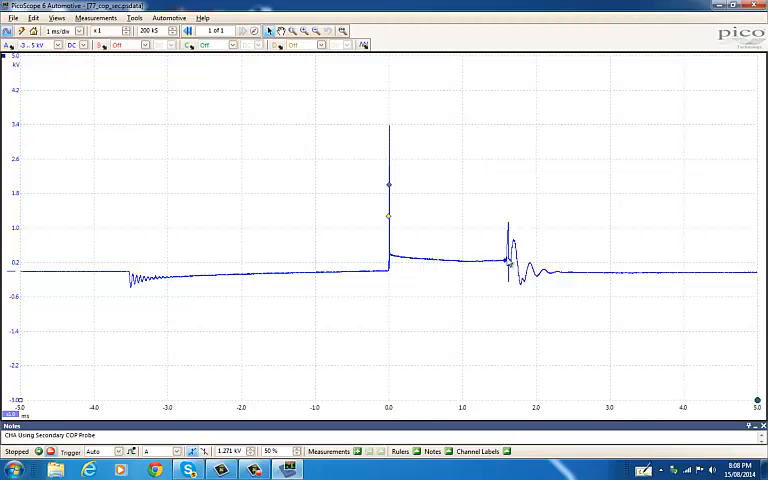
pyautogui.moveTo(96, 144)
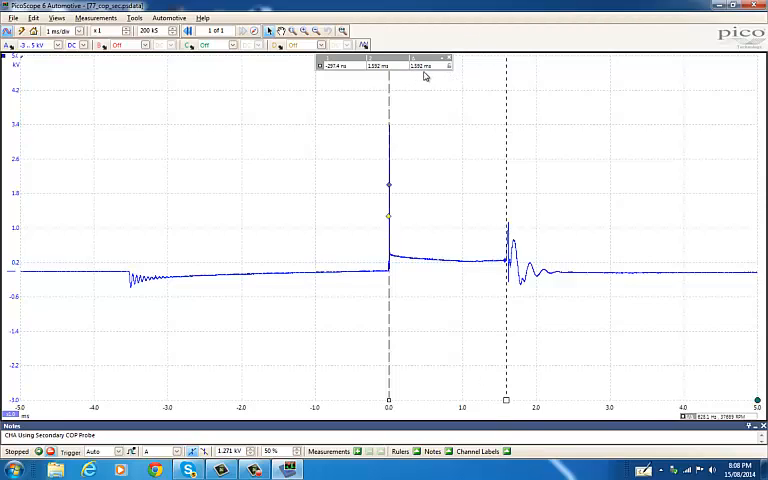
pyautogui.moveTo(404, 270)
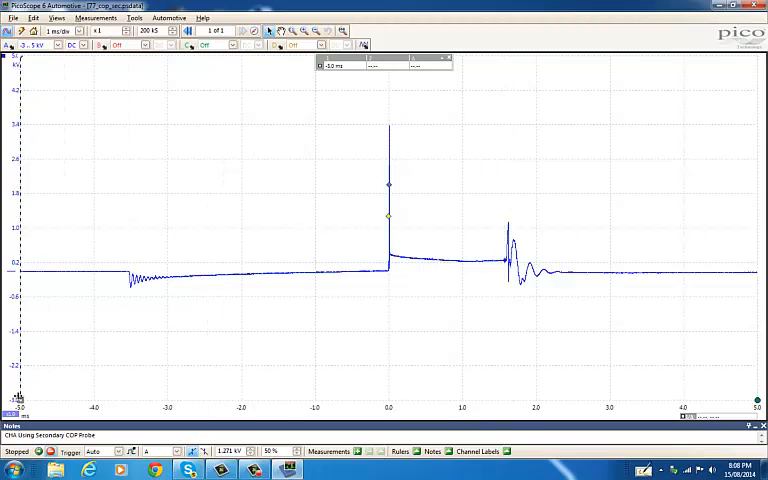
pyautogui.moveTo(296, 398)
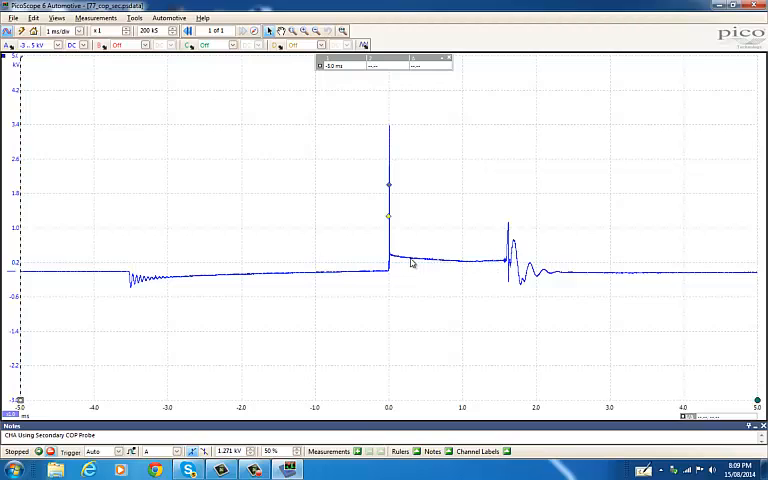
pyautogui.moveTo(450, 320)
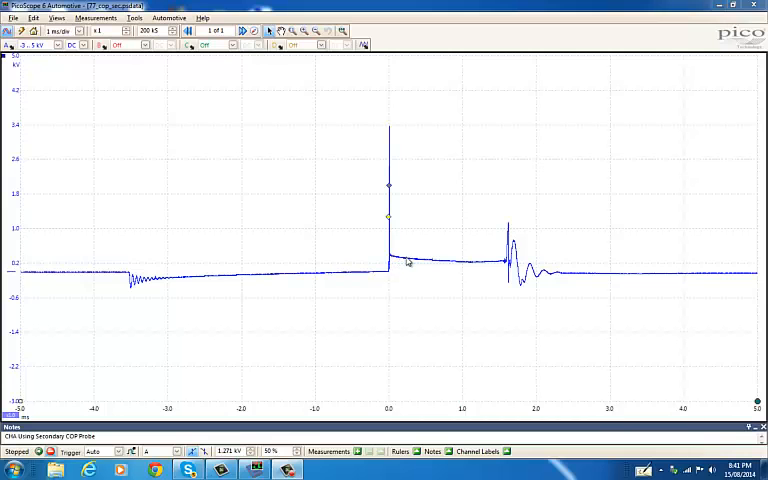
pyautogui.moveTo(392, 262)
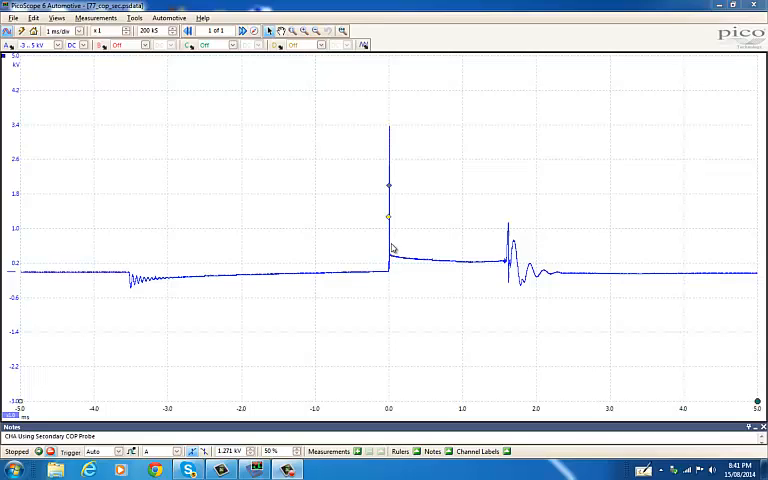
pyautogui.moveTo(392, 122)
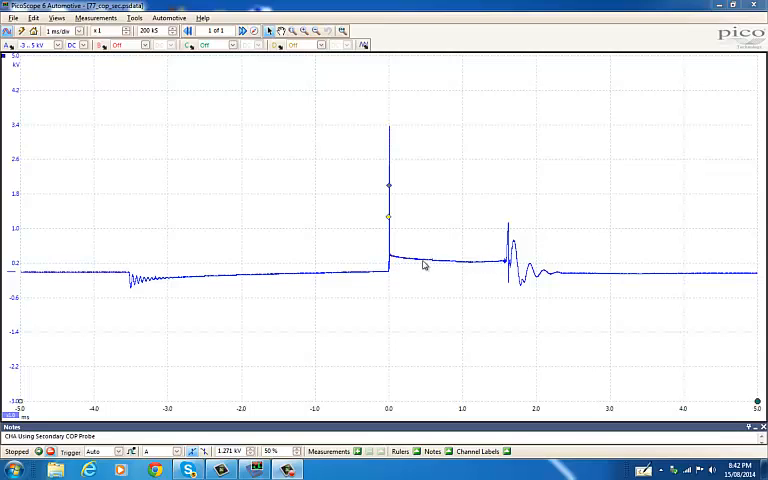
pyautogui.moveTo(398, 262)
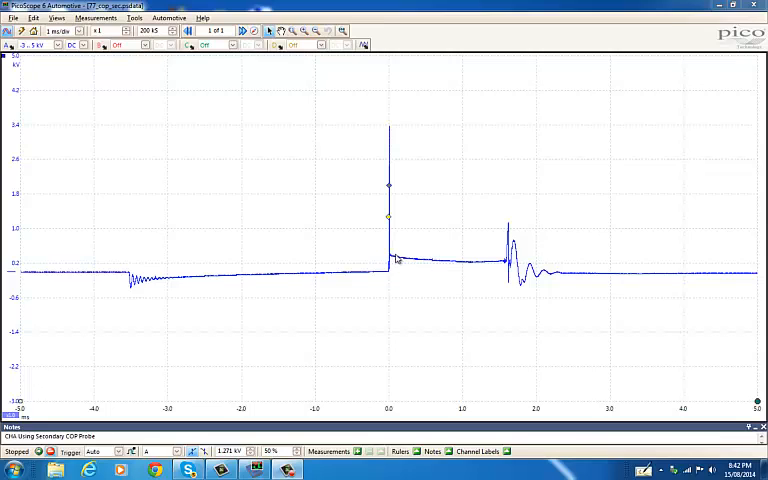
pyautogui.moveTo(392, 230)
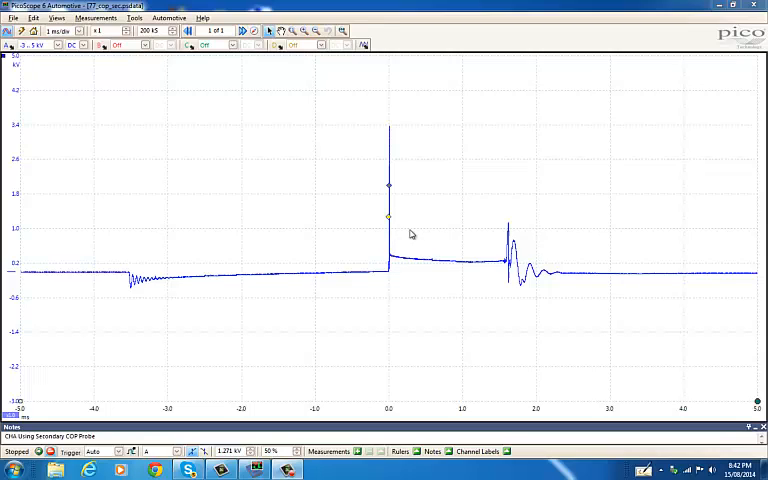
pyautogui.moveTo(464, 240)
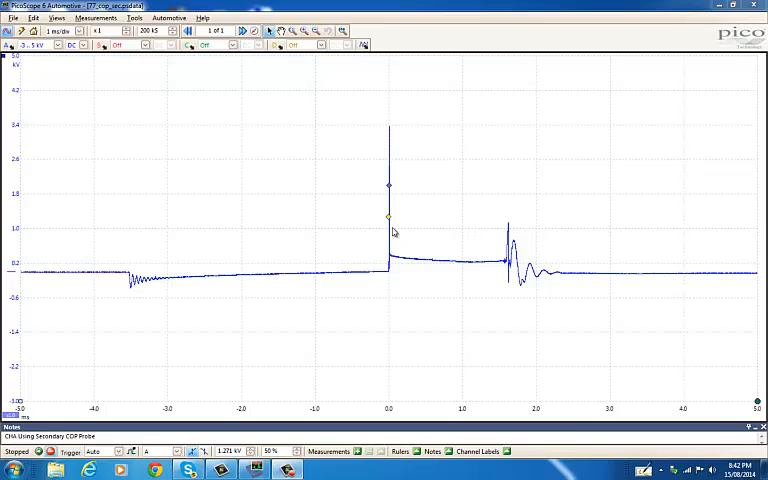
pyautogui.moveTo(412, 122)
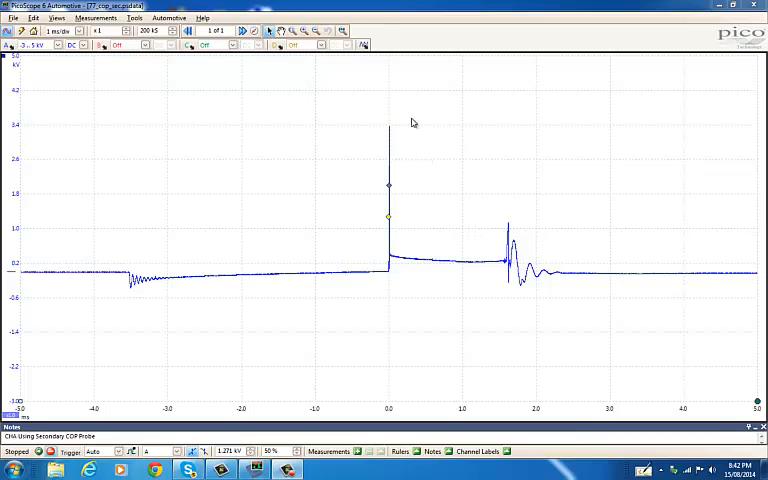
pyautogui.moveTo(364, 116)
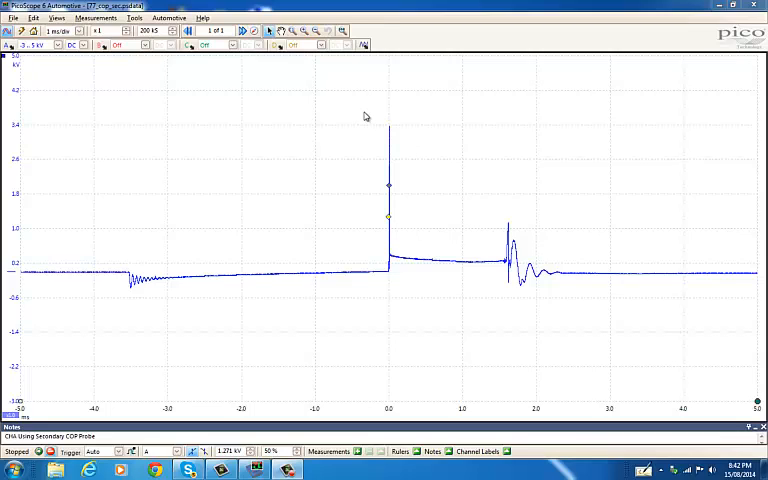
pyautogui.moveTo(406, 152)
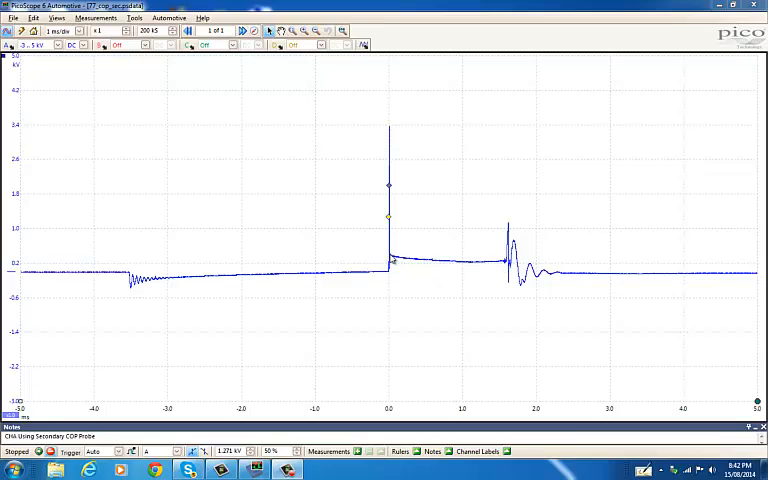
pyautogui.moveTo(364, 262)
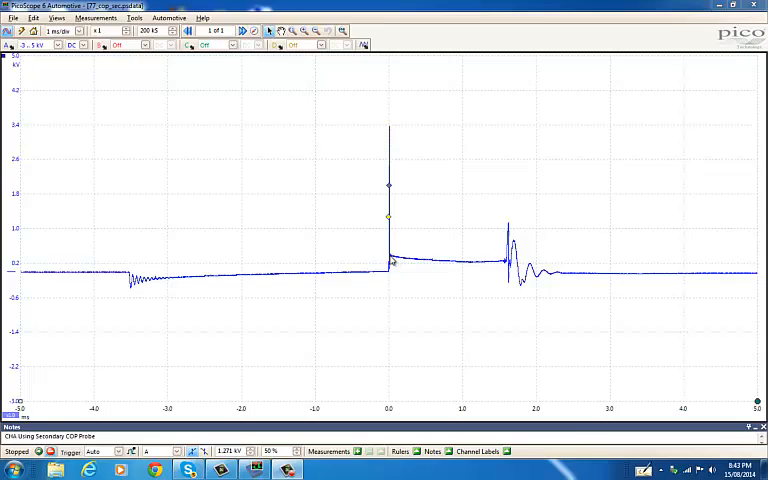
pyautogui.moveTo(392, 280)
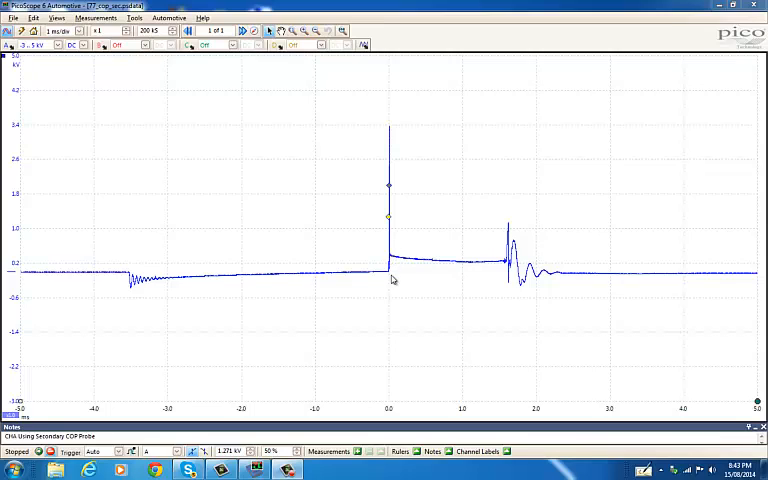
pyautogui.moveTo(426, 272)
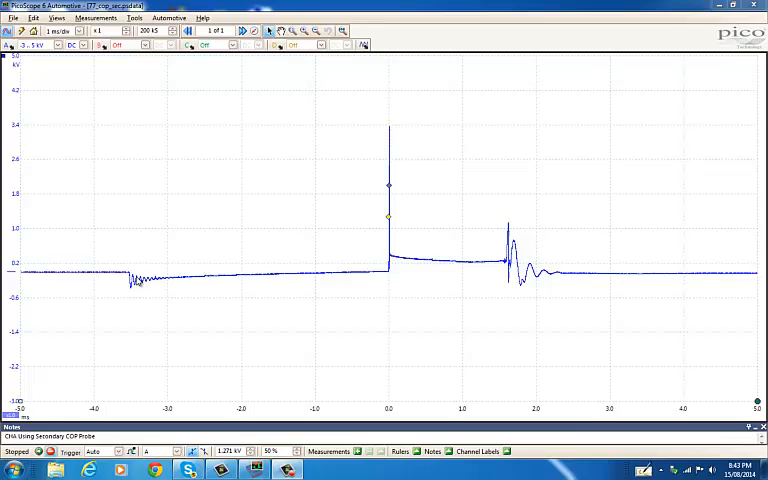
pyautogui.moveTo(144, 288)
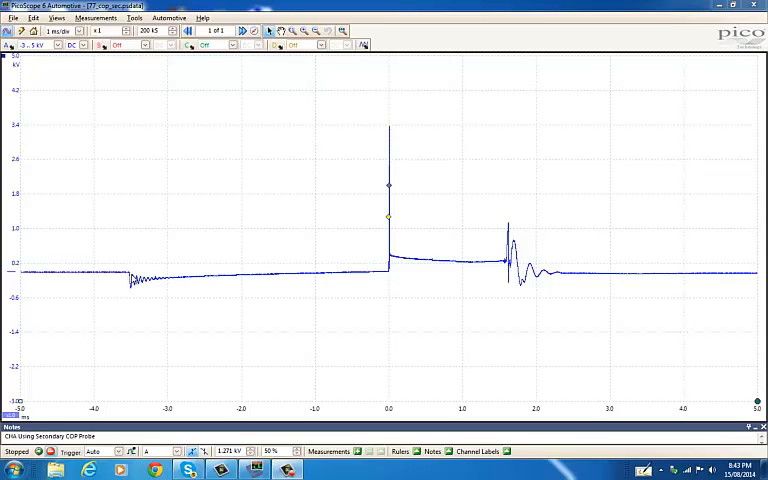
pyautogui.moveTo(150, 284)
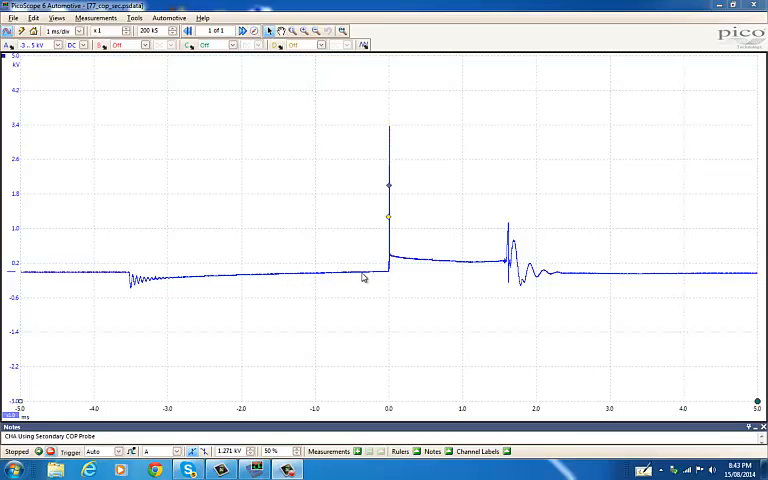
pyautogui.moveTo(388, 272)
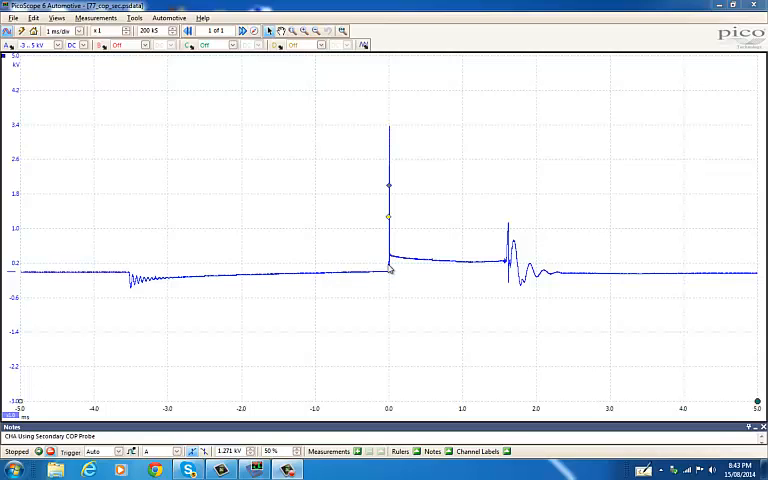
pyautogui.moveTo(390, 278)
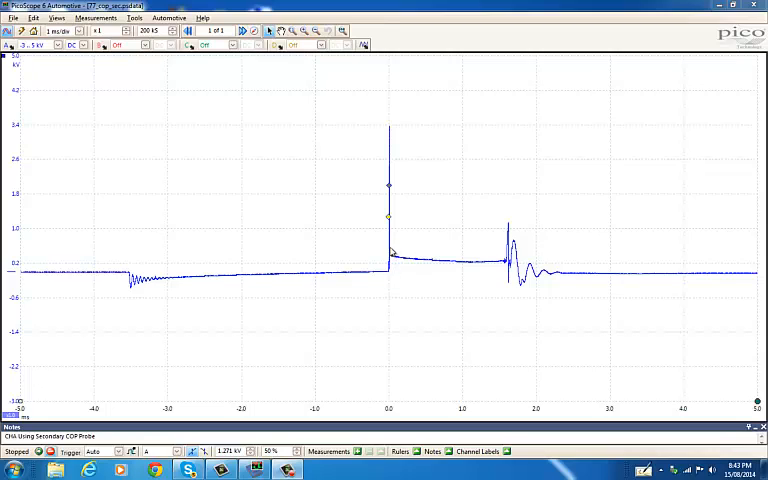
pyautogui.moveTo(392, 132)
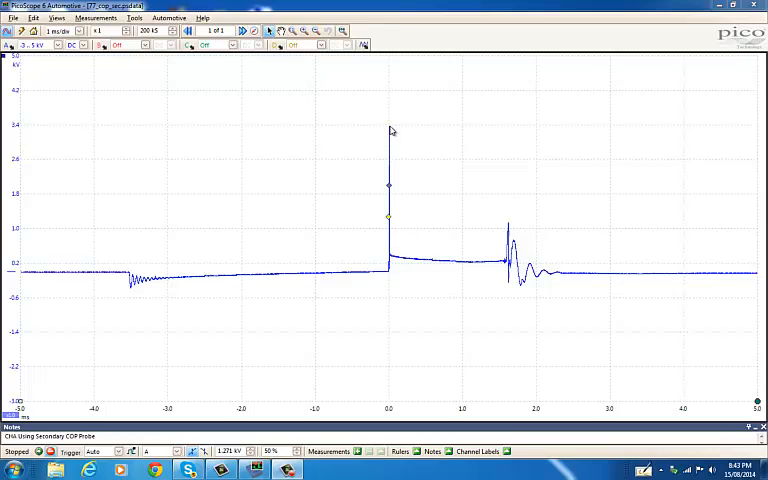
pyautogui.moveTo(392, 176)
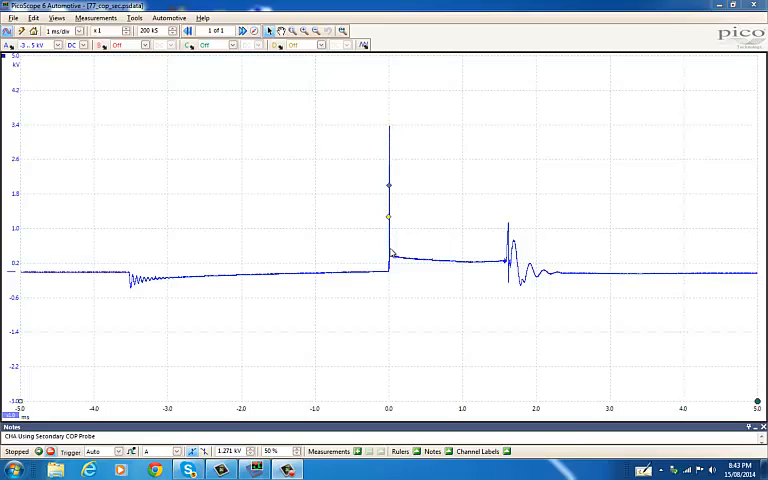
pyautogui.moveTo(392, 262)
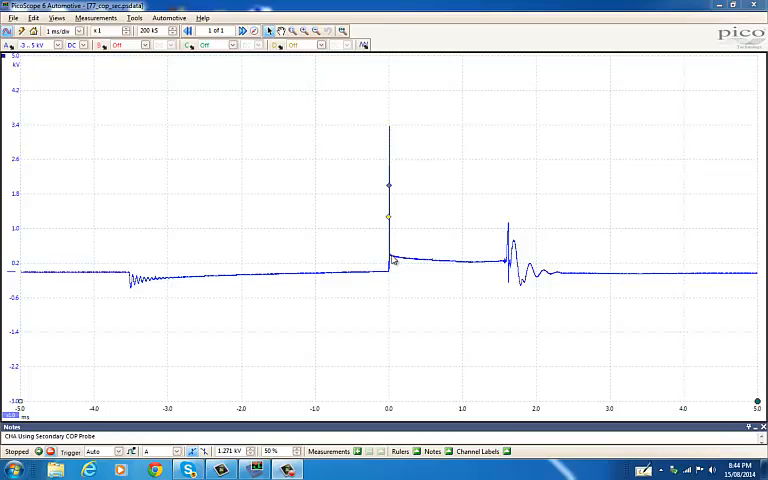
pyautogui.moveTo(430, 264)
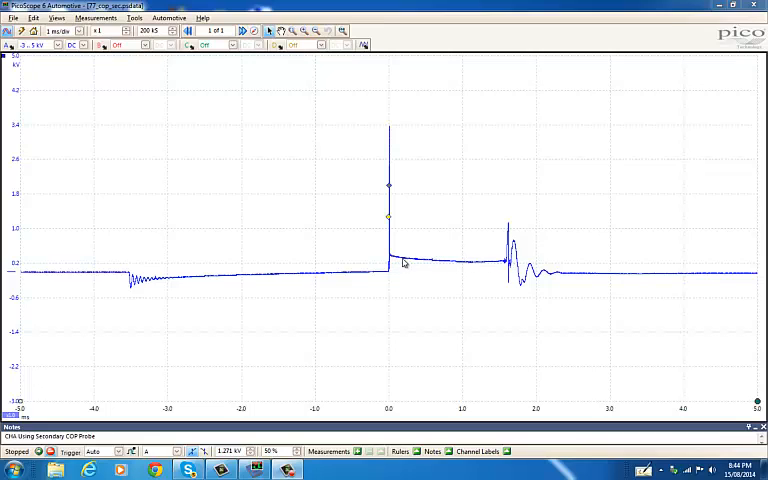
pyautogui.moveTo(502, 266)
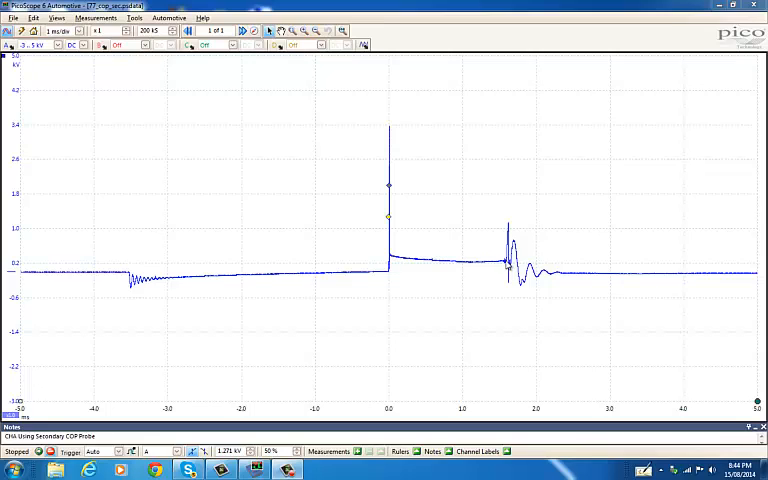
pyautogui.moveTo(528, 262)
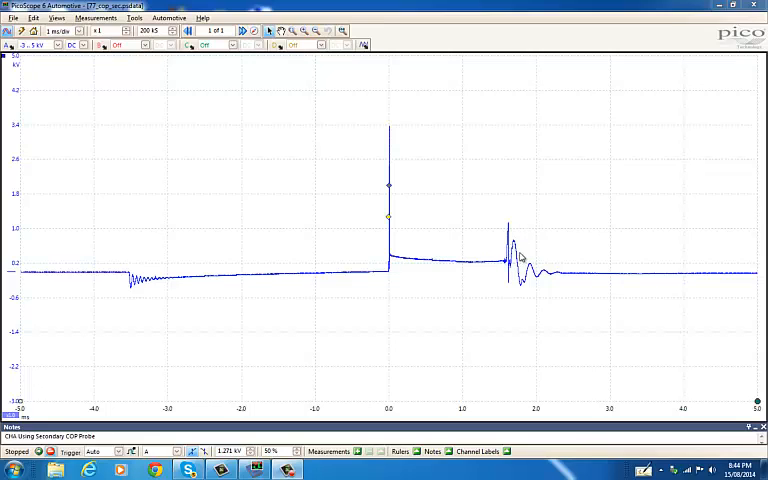
pyautogui.moveTo(544, 276)
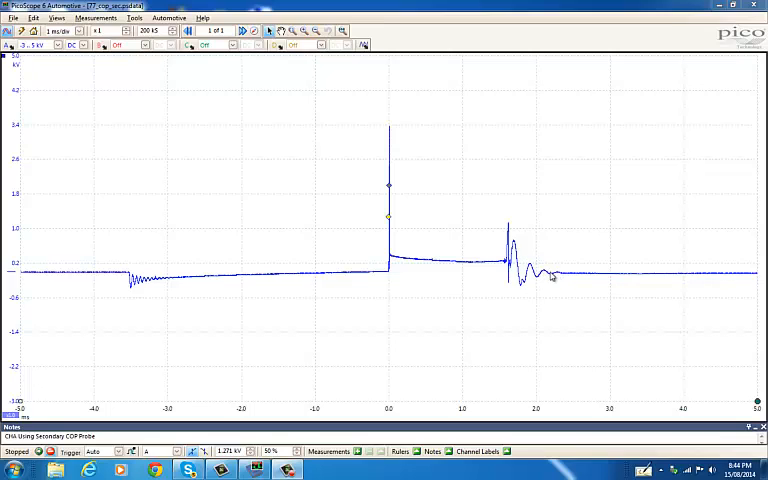
pyautogui.moveTo(604, 280)
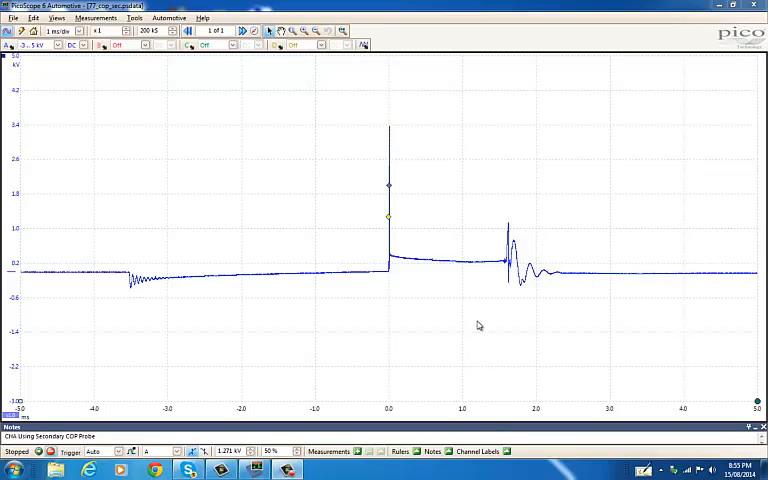
pyautogui.moveTo(388, 138)
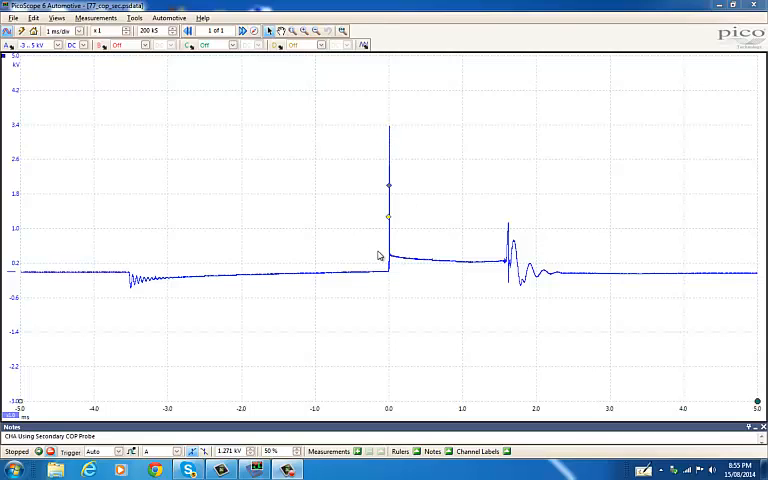
pyautogui.moveTo(400, 140)
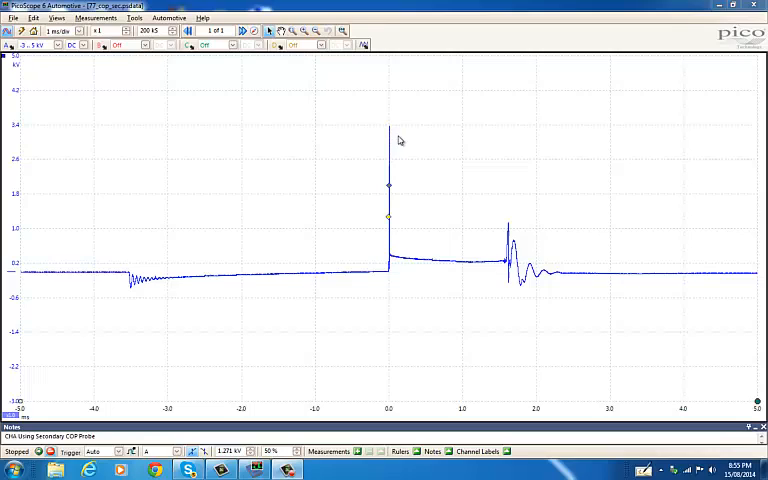
pyautogui.moveTo(400, 148)
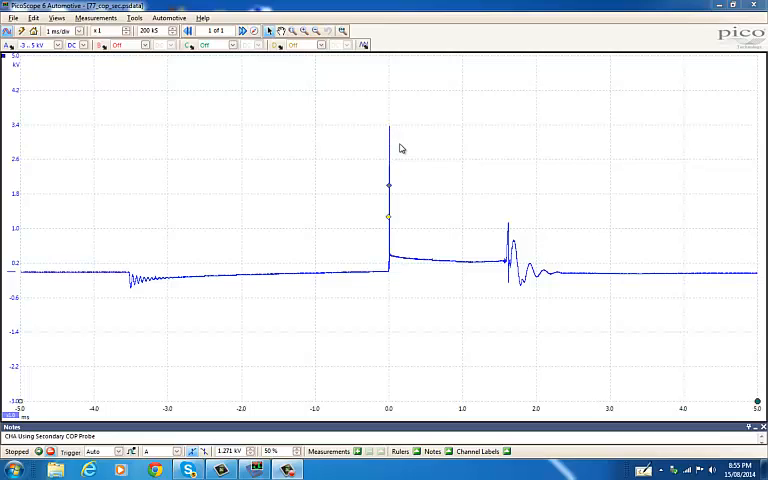
pyautogui.moveTo(404, 264)
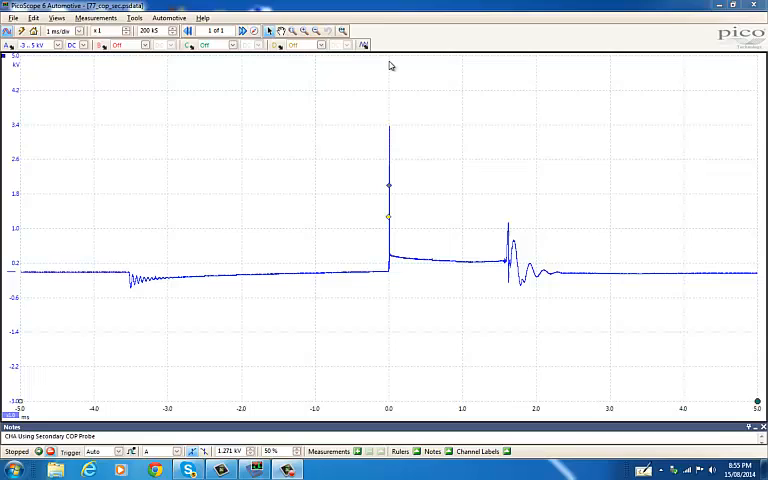
pyautogui.moveTo(96, 74)
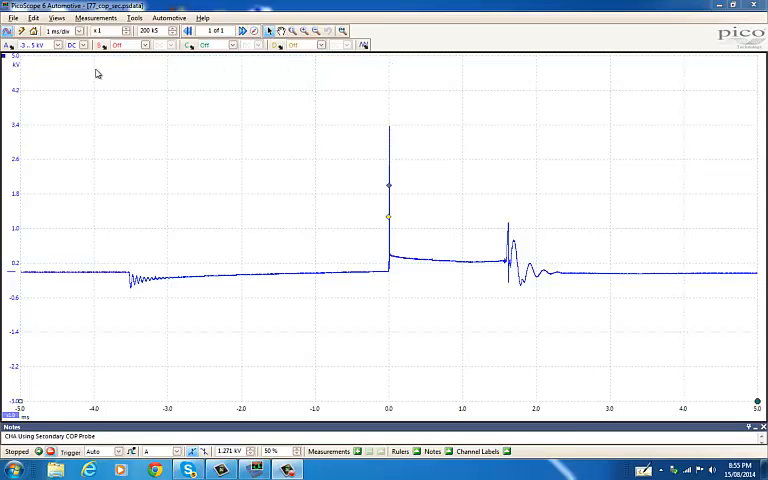
pyautogui.moveTo(382, 136)
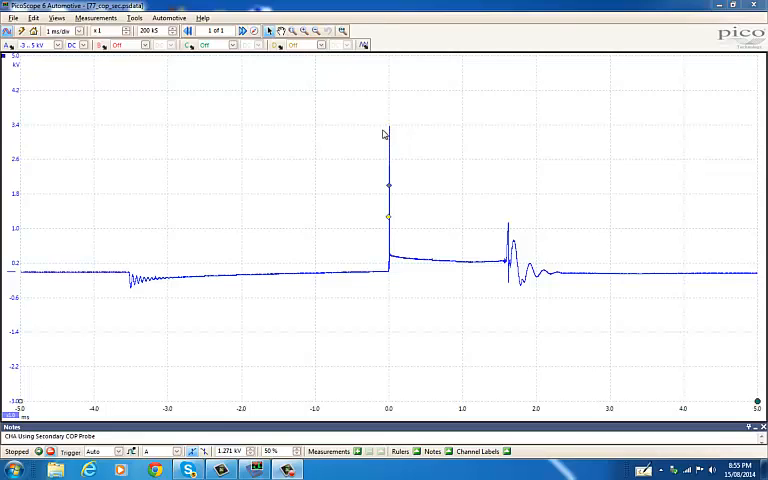
pyautogui.moveTo(392, 132)
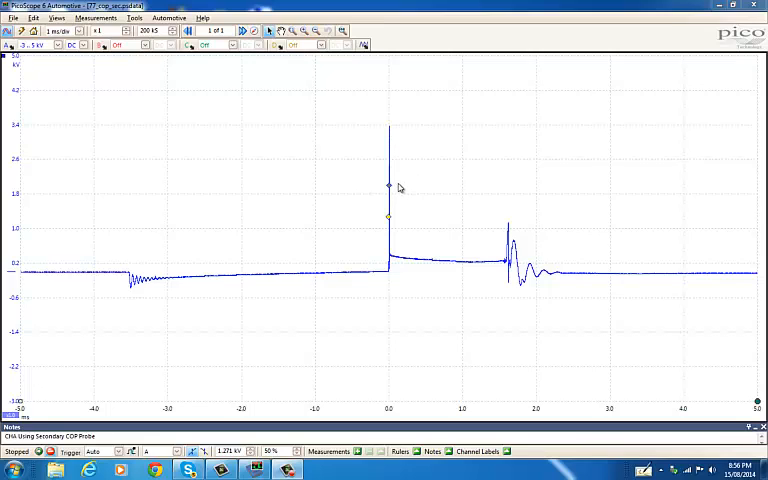
pyautogui.moveTo(388, 74)
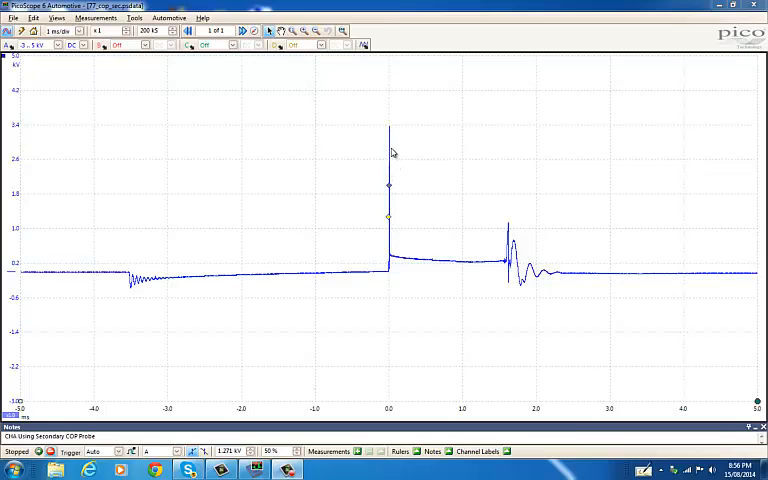
pyautogui.moveTo(396, 162)
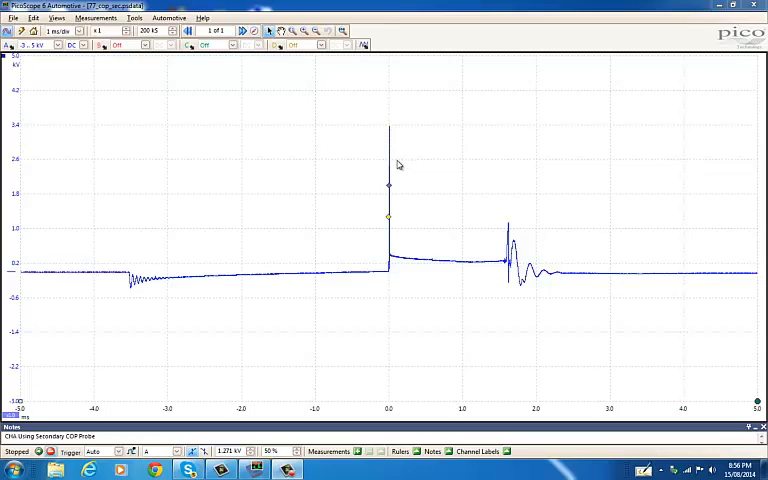
pyautogui.moveTo(214, 164)
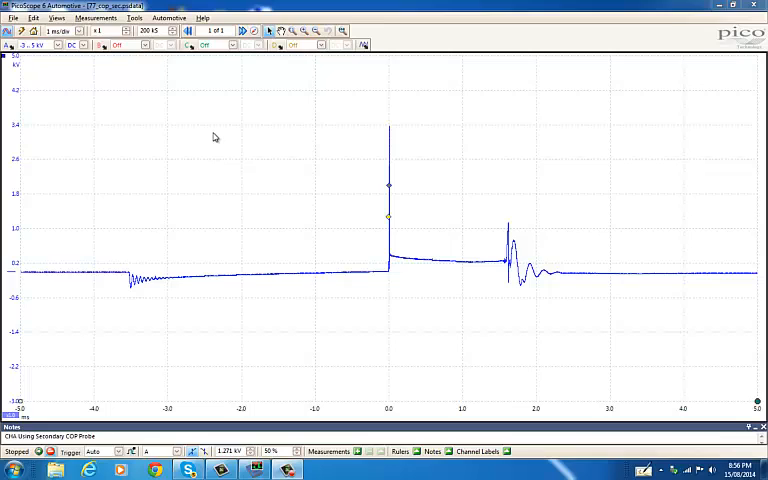
pyautogui.moveTo(410, 200)
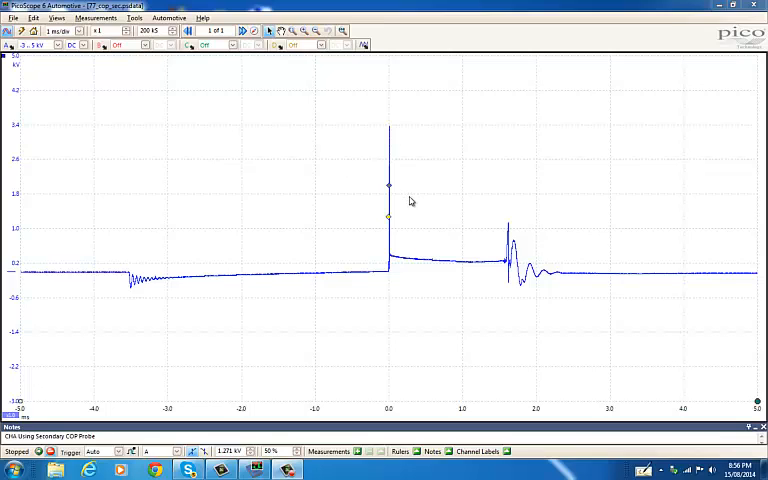
pyautogui.moveTo(444, 352)
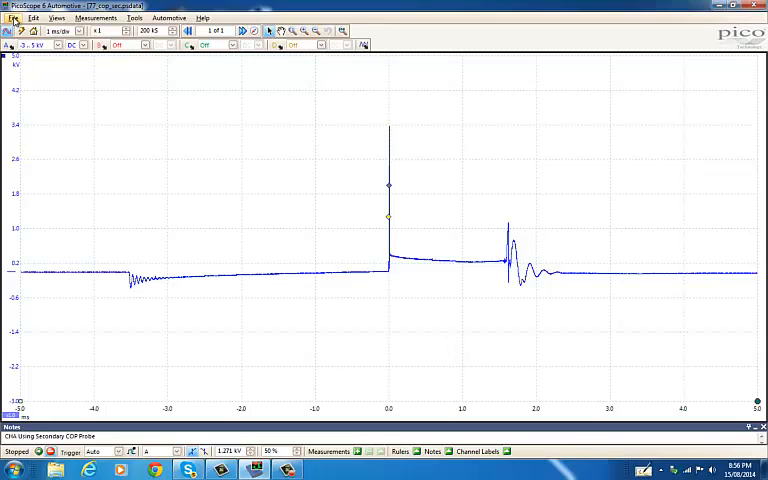
# Step: Browse the USB drive and load a saved PicoScope capture showing a spark-line waveform with two time rulers
pyautogui.click(14, 18)
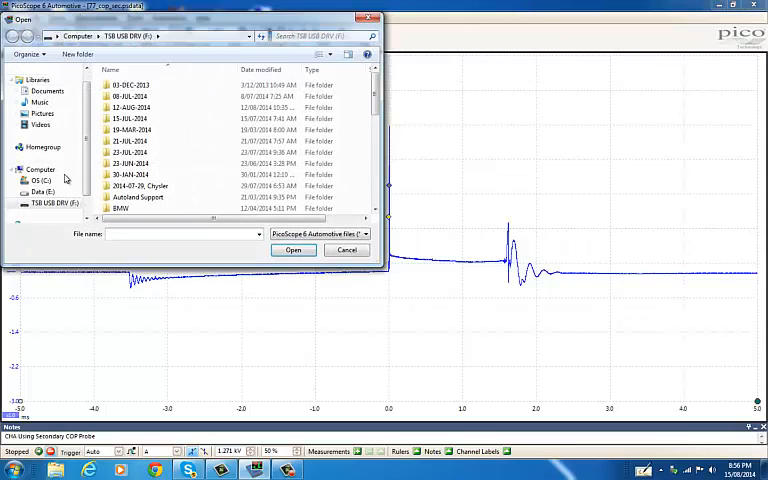
pyautogui.scroll(-3)
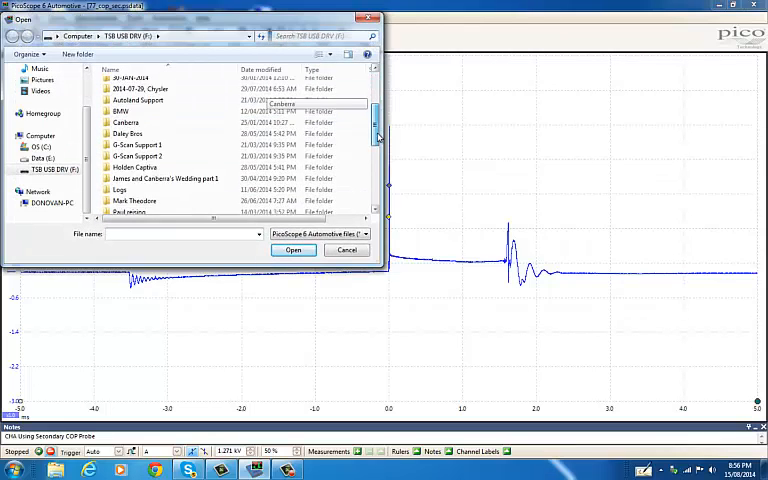
pyautogui.scroll(-3)
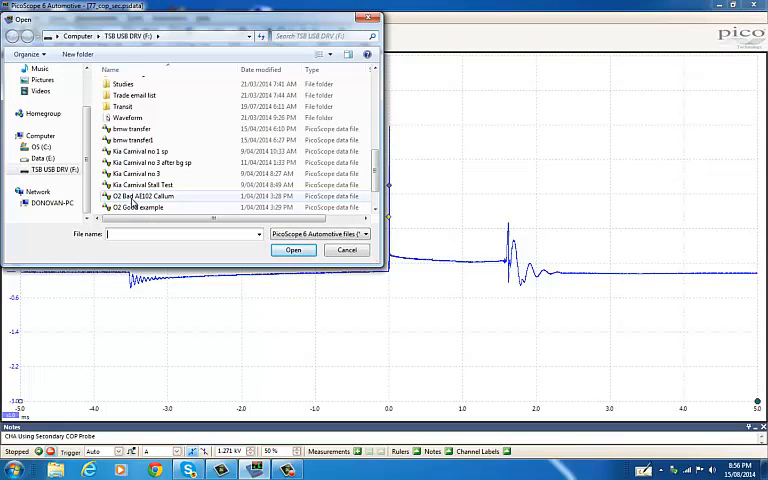
pyautogui.click(136, 174)
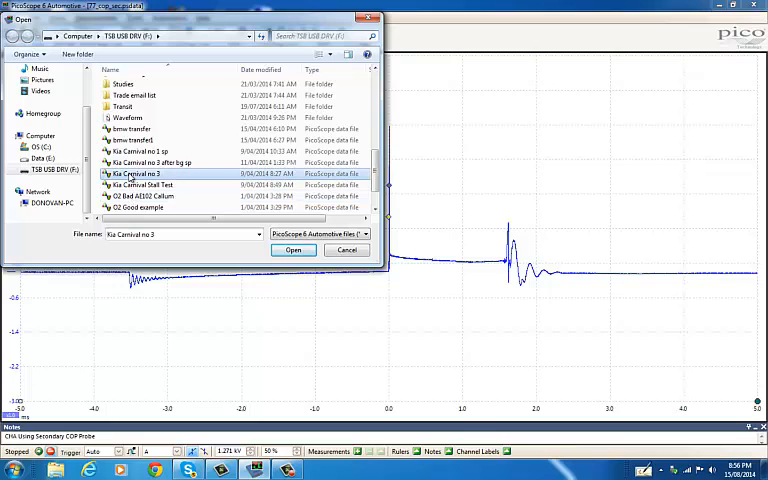
pyautogui.click(292, 250)
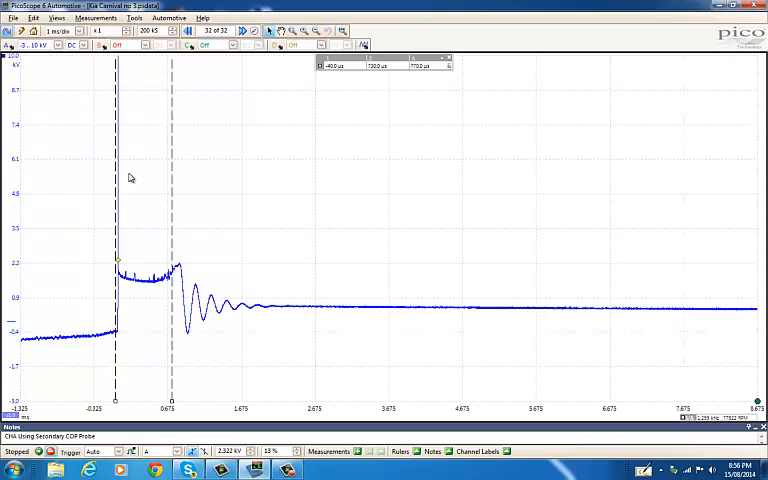
pyautogui.moveTo(450, 64)
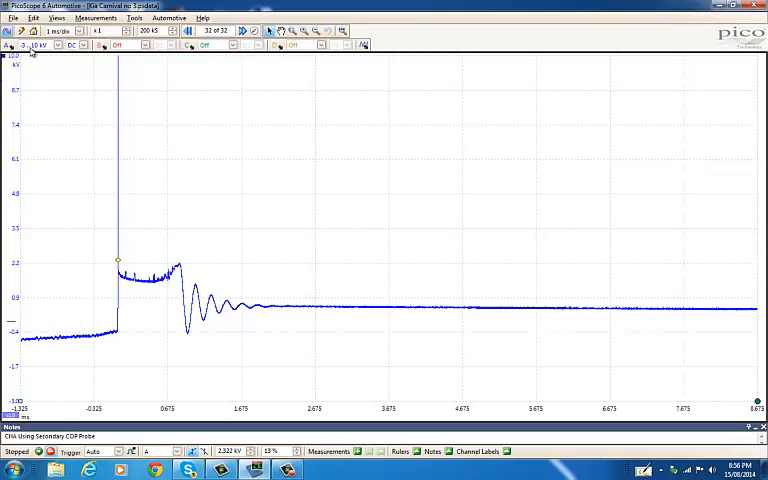
pyautogui.moveTo(38, 48)
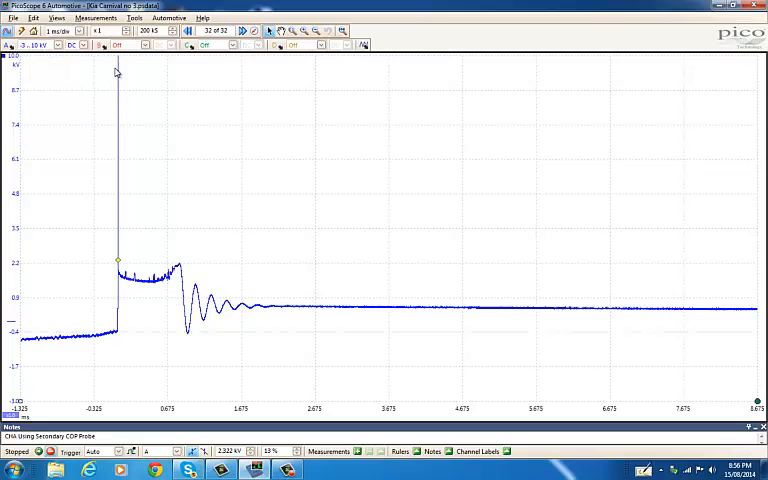
pyautogui.moveTo(120, 64)
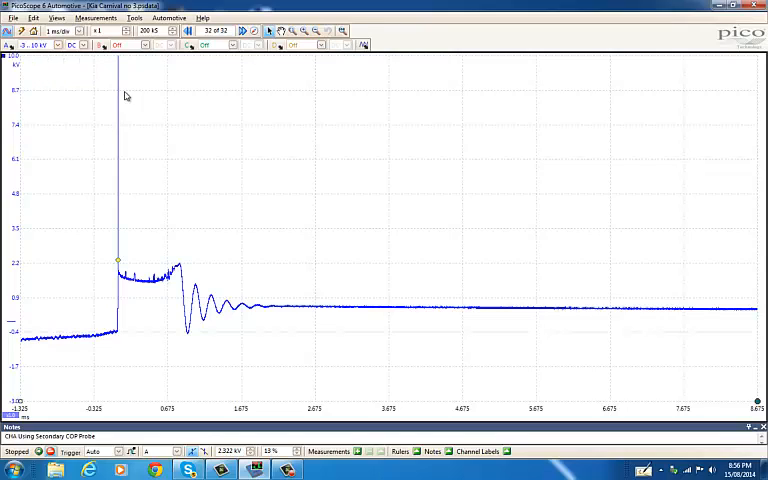
pyautogui.moveTo(200, 356)
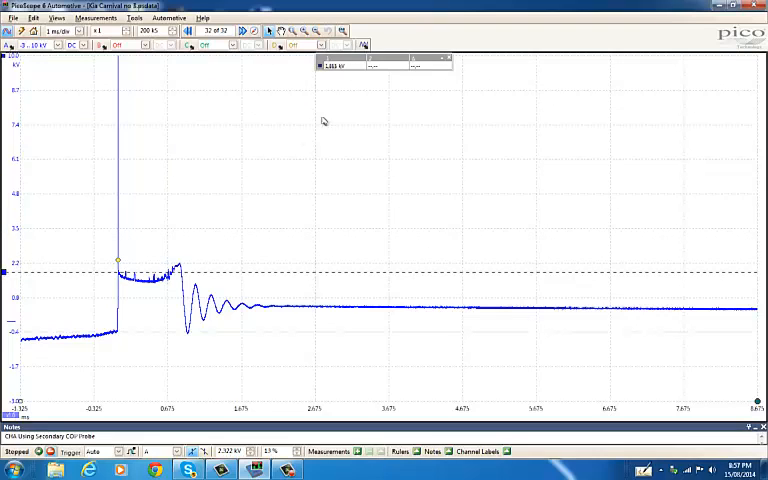
pyautogui.moveTo(332, 72)
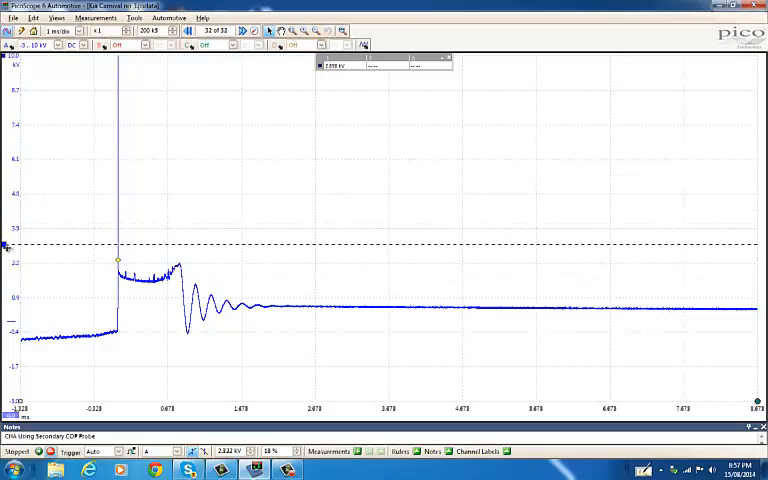
pyautogui.moveTo(246, 246)
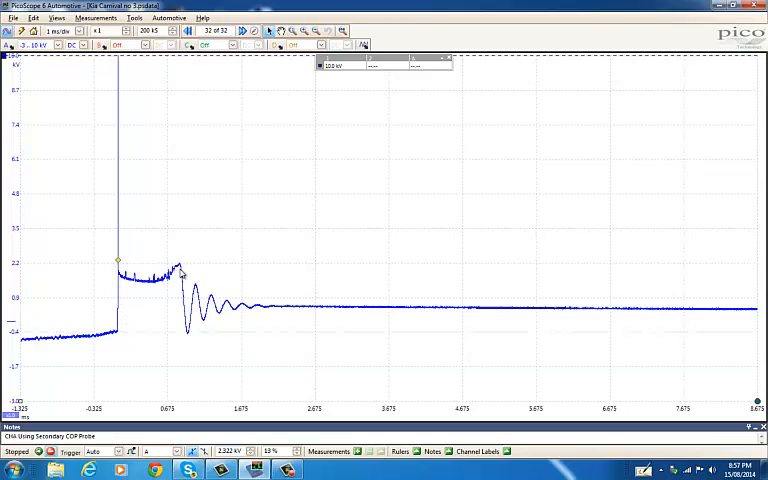
pyautogui.moveTo(92, 292)
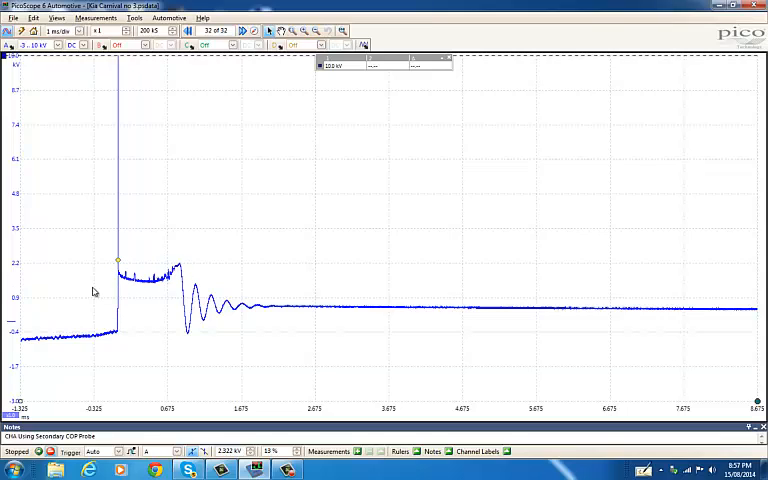
pyautogui.moveTo(164, 246)
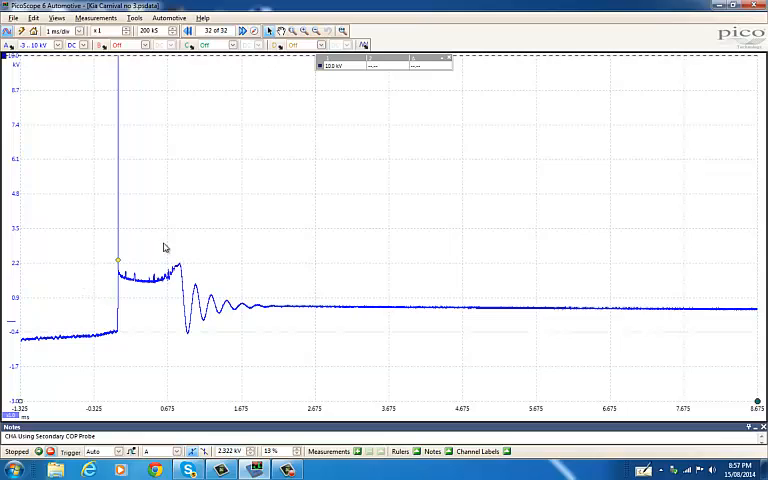
pyautogui.moveTo(168, 250)
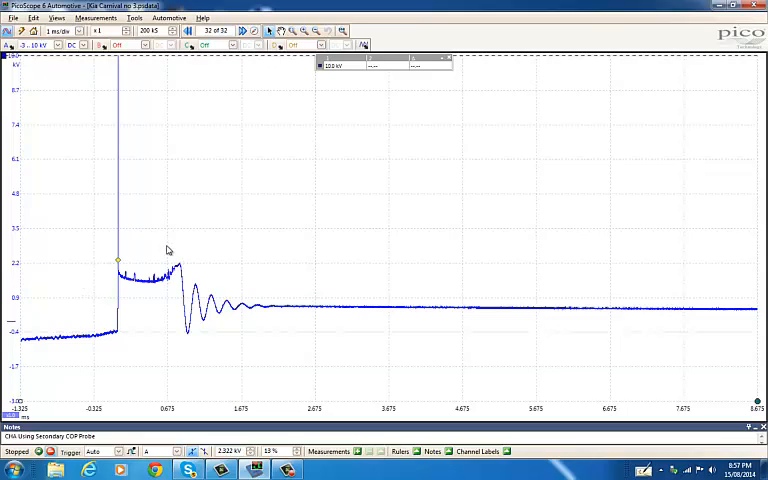
pyautogui.moveTo(170, 252)
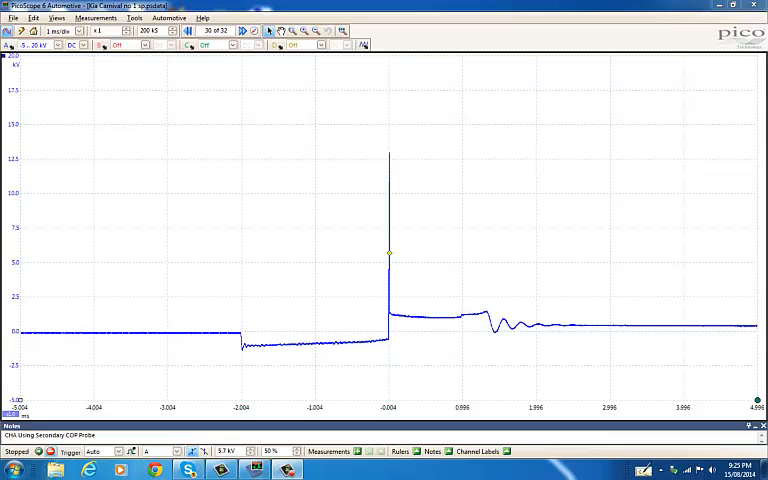
pyautogui.moveTo(488, 328)
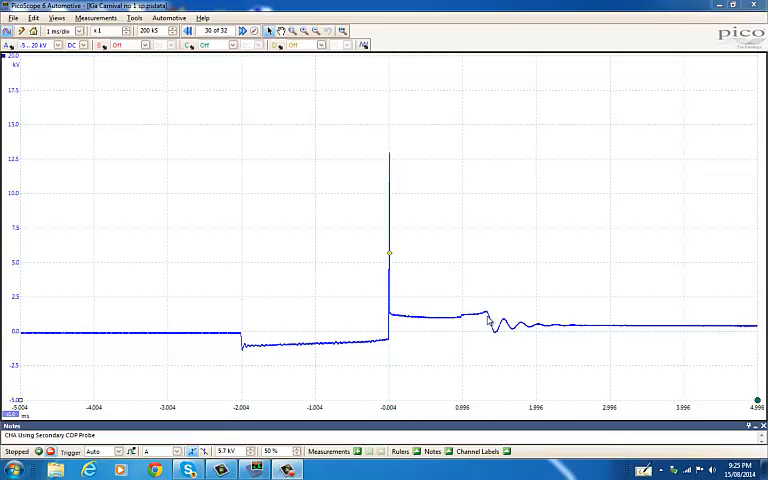
pyautogui.moveTo(482, 318)
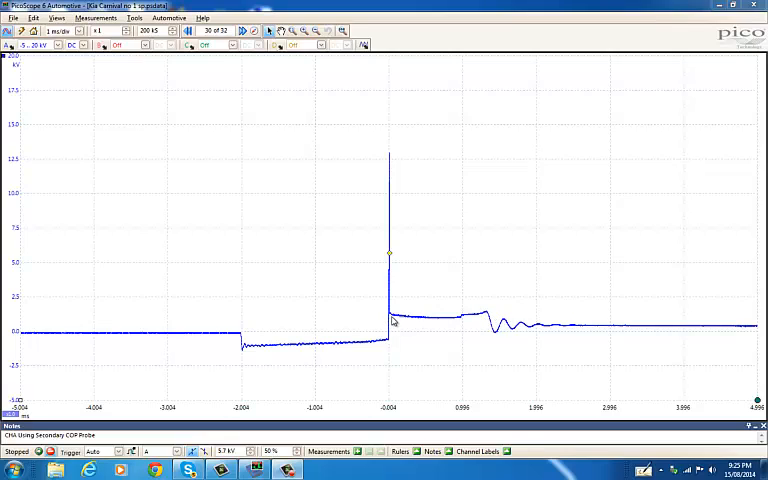
pyautogui.moveTo(410, 306)
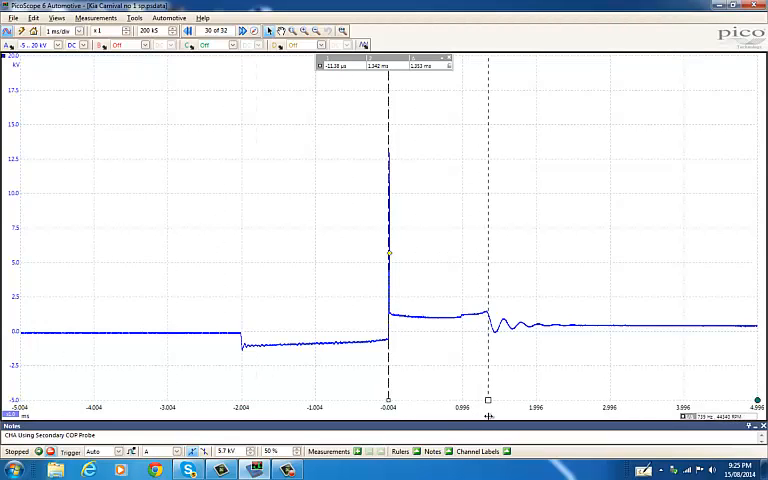
pyautogui.moveTo(402, 116)
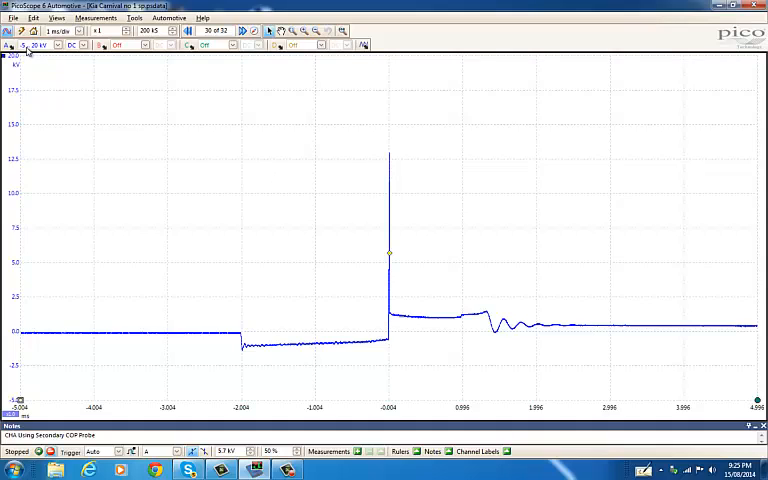
pyautogui.moveTo(36, 64)
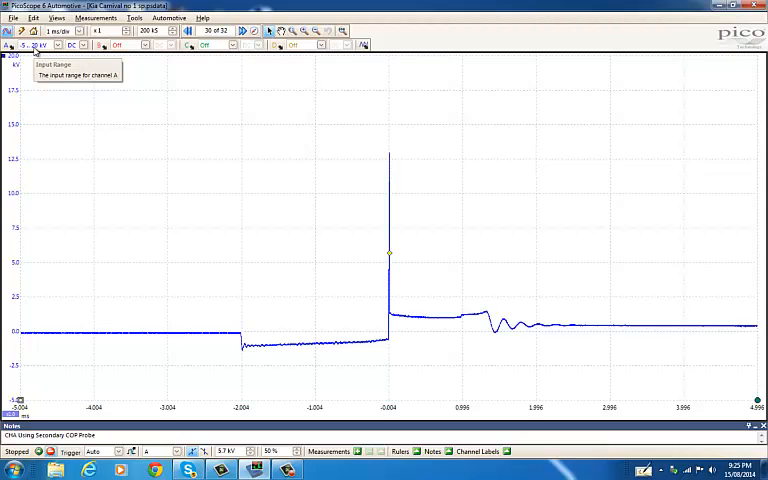
pyautogui.moveTo(30, 56)
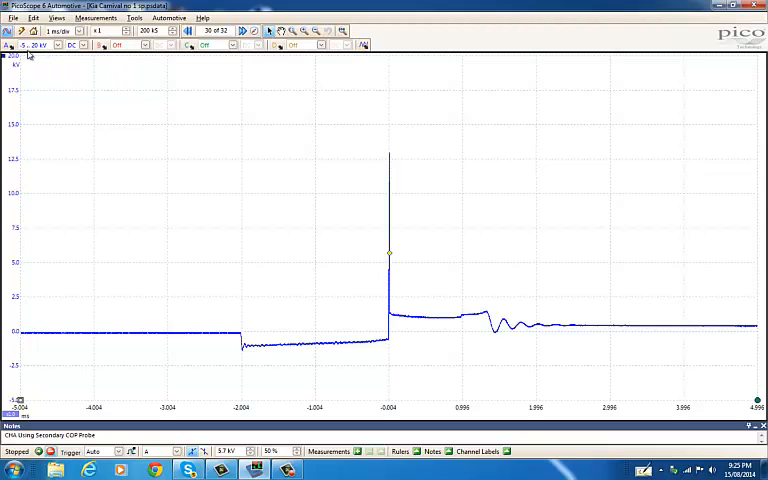
pyautogui.moveTo(96, 260)
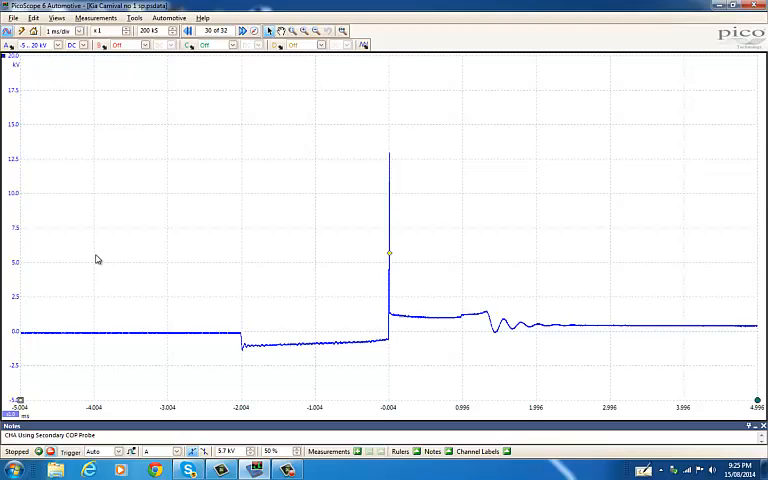
pyautogui.moveTo(416, 404)
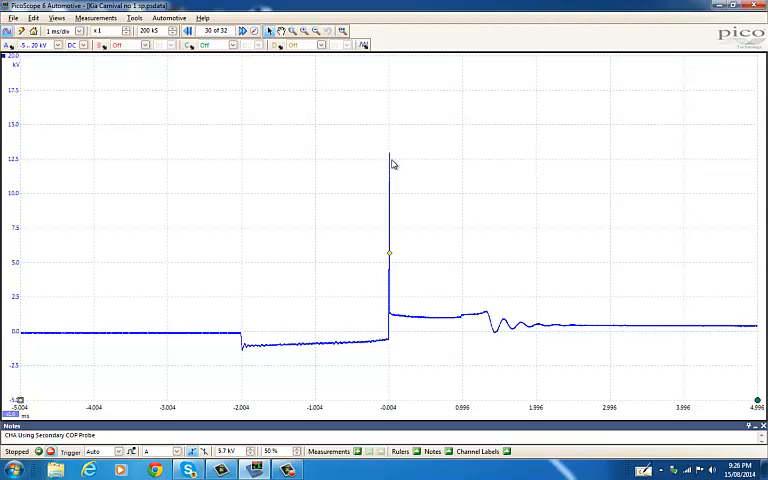
pyautogui.moveTo(386, 236)
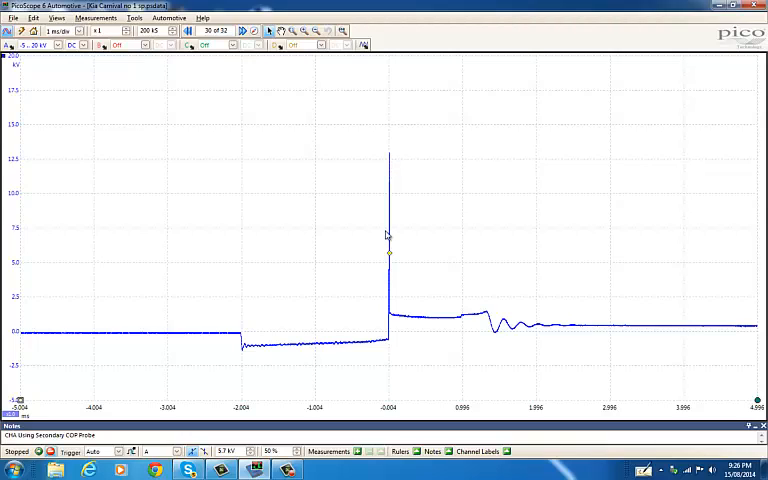
pyautogui.moveTo(384, 156)
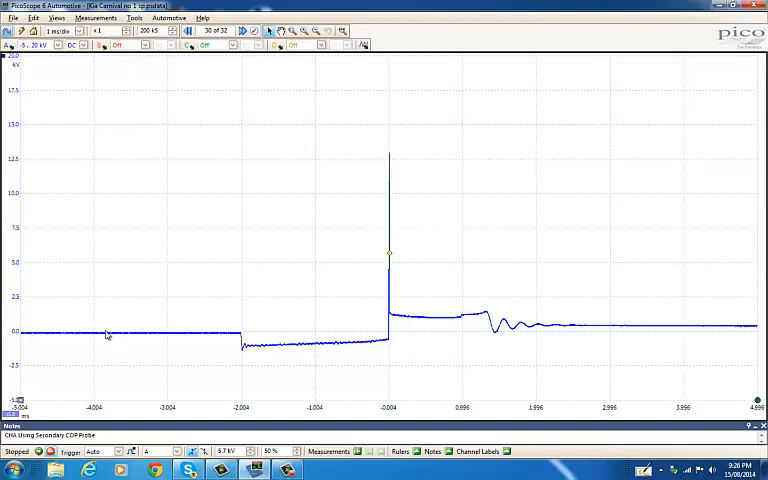
pyautogui.moveTo(376, 320)
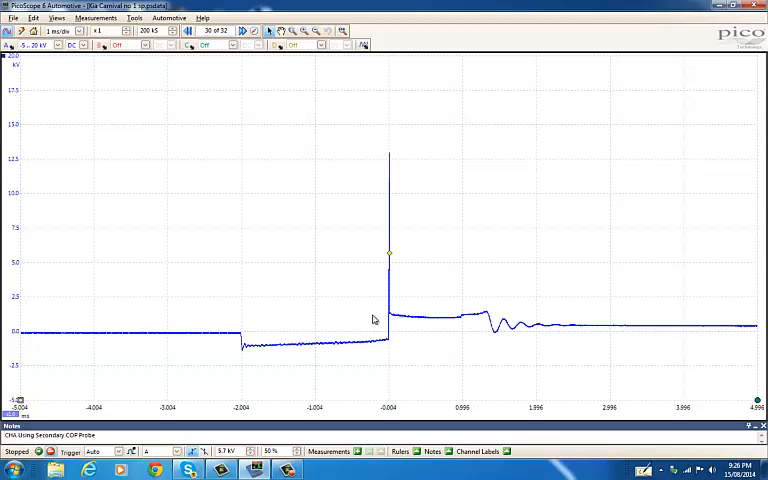
pyautogui.moveTo(208, 168)
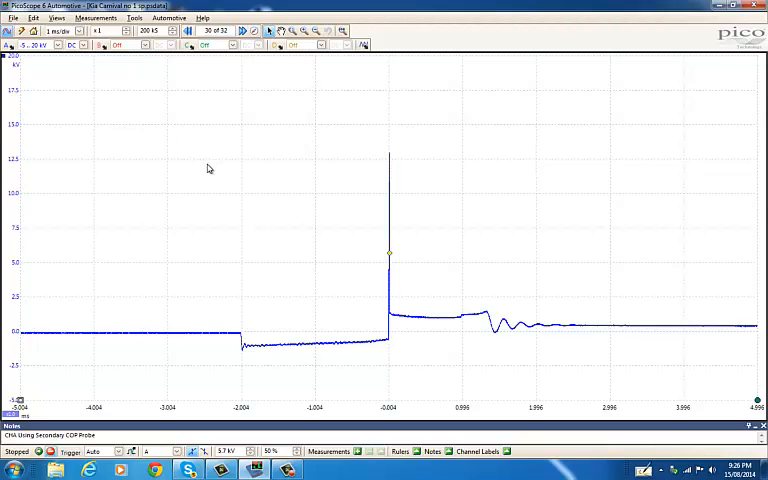
pyautogui.click(178, 16)
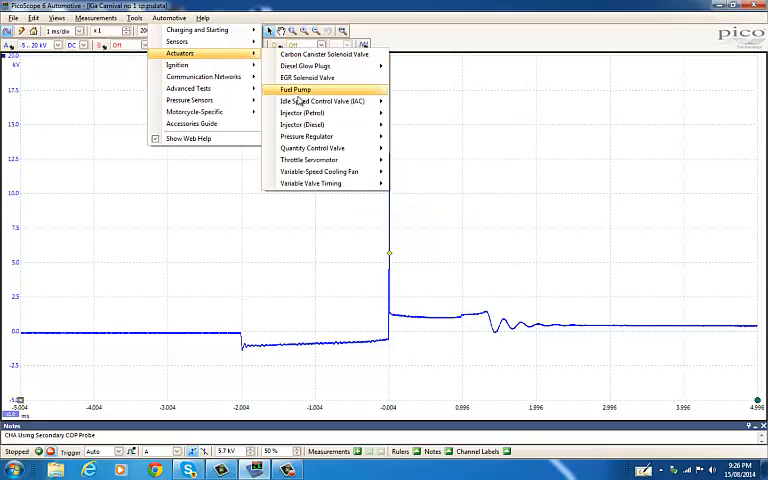
# Step: Load the fuel pump control valve actuator test setup from the Automotive guide list
pyautogui.click(300, 92)
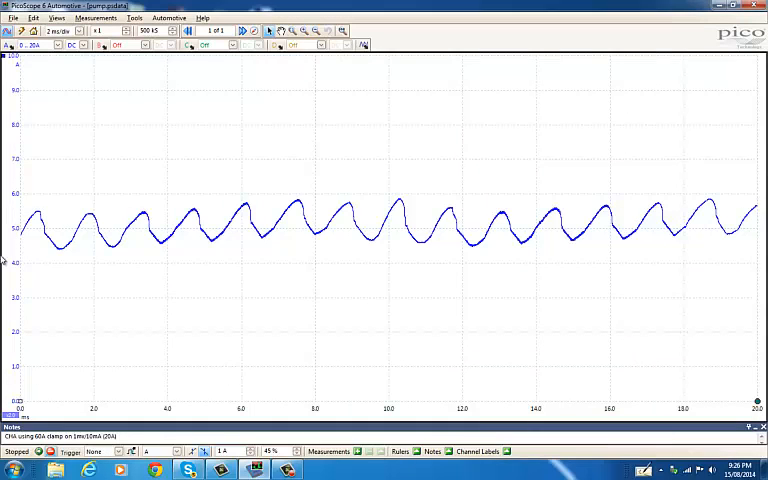
pyautogui.moveTo(144, 232)
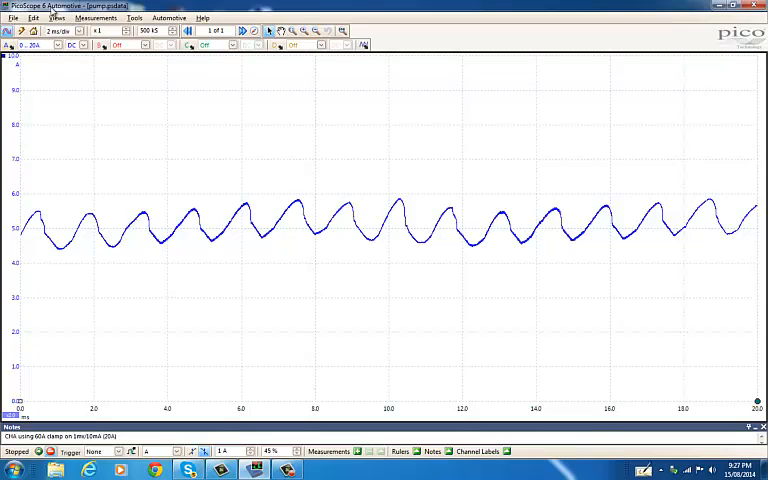
pyautogui.moveTo(104, 60)
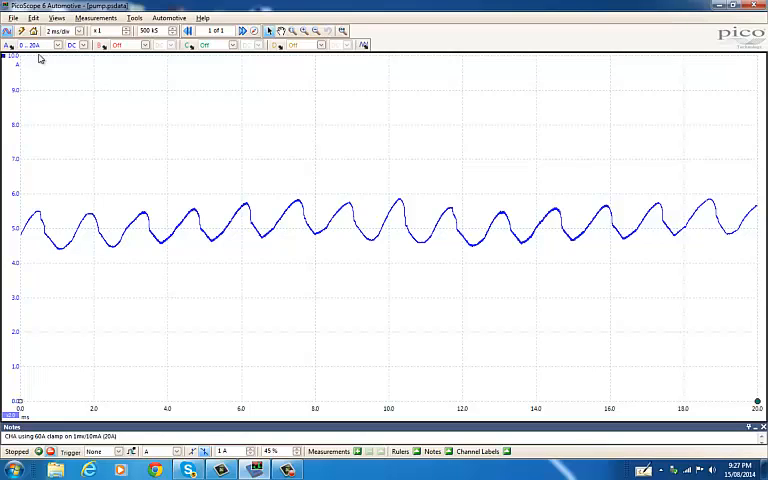
pyautogui.moveTo(32, 56)
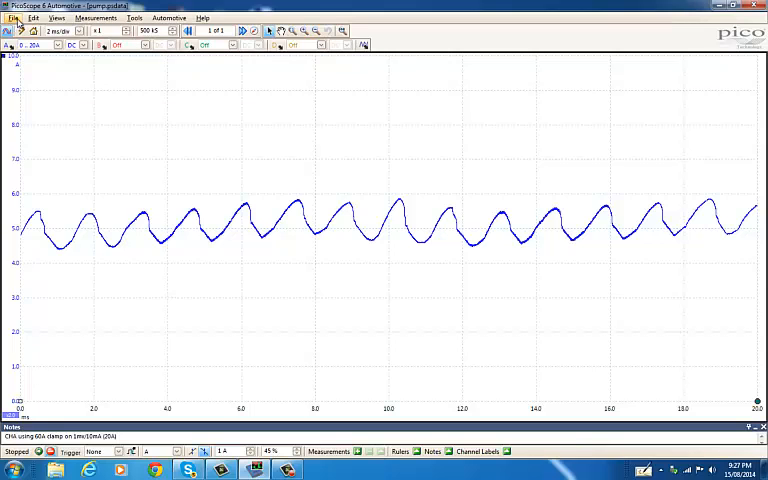
# Step: Load the Toyota Hiace 2006 Diesel .psdata capture from the USB drive via File > Open
pyautogui.click(12, 16)
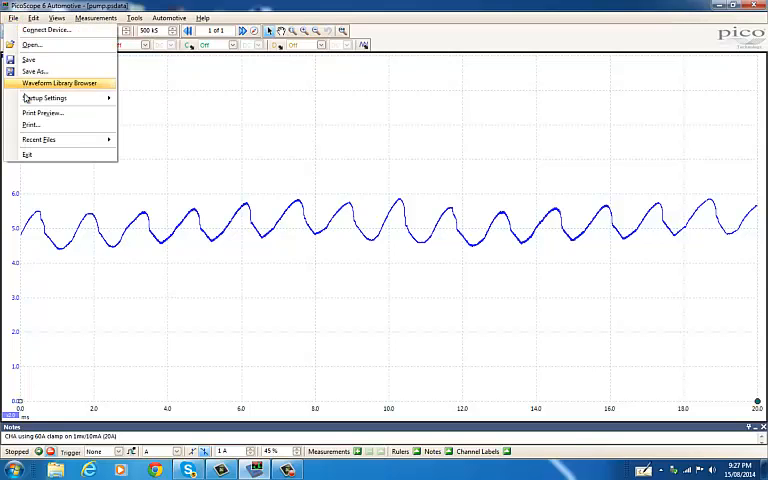
pyautogui.moveTo(32, 126)
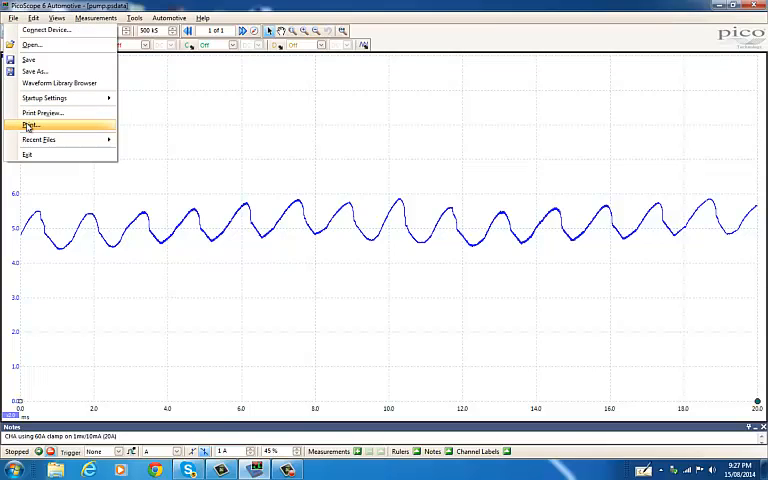
pyautogui.moveTo(42, 116)
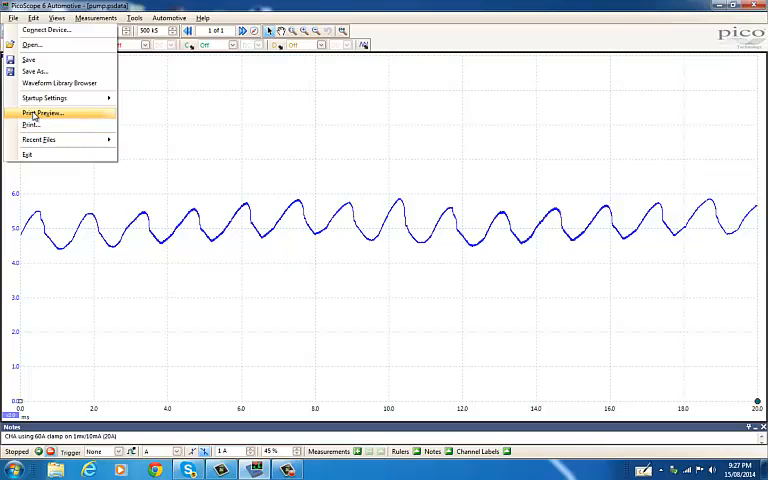
pyautogui.moveTo(44, 98)
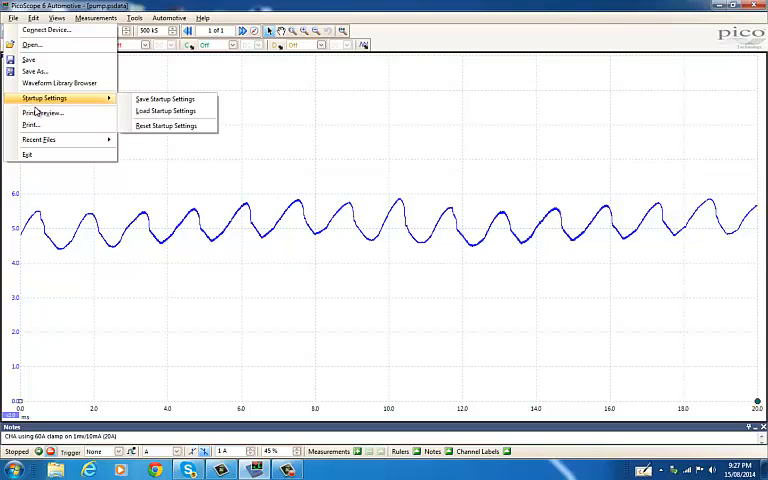
pyautogui.moveTo(32, 46)
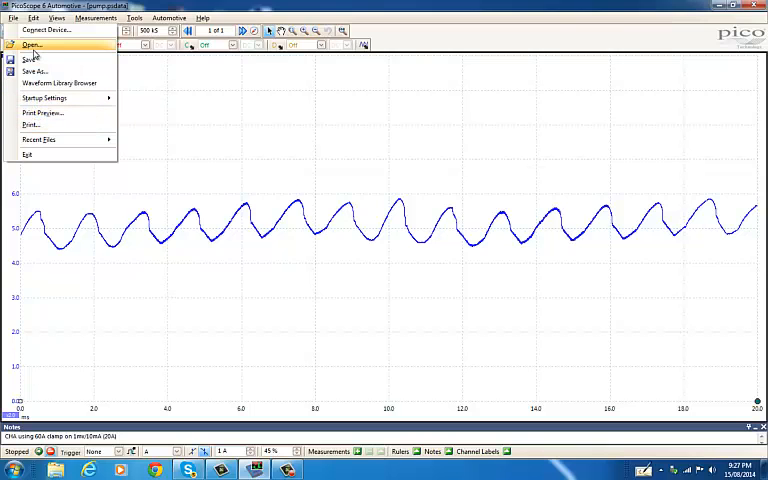
pyautogui.click(32, 44)
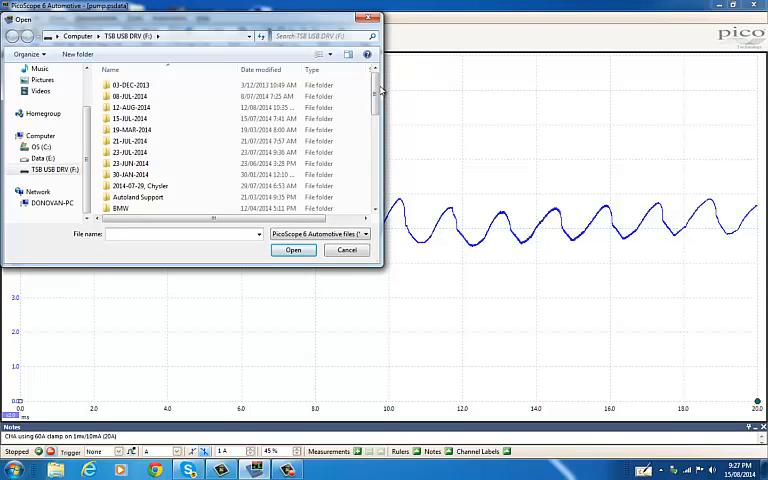
pyautogui.scroll(-3)
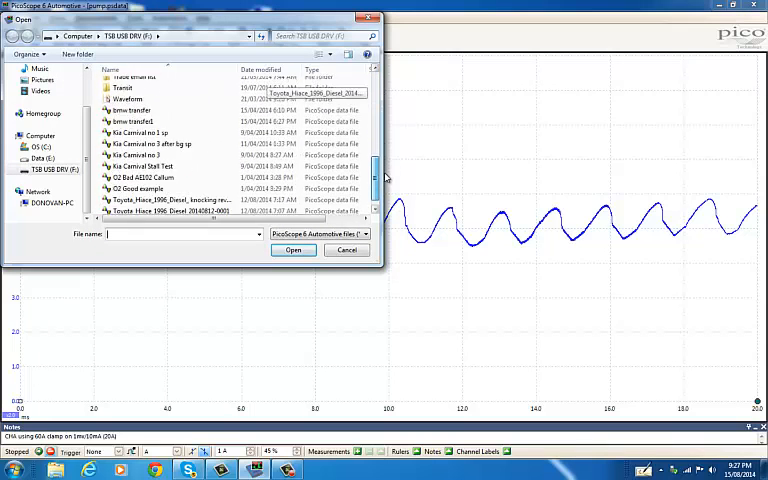
pyautogui.scroll(-3)
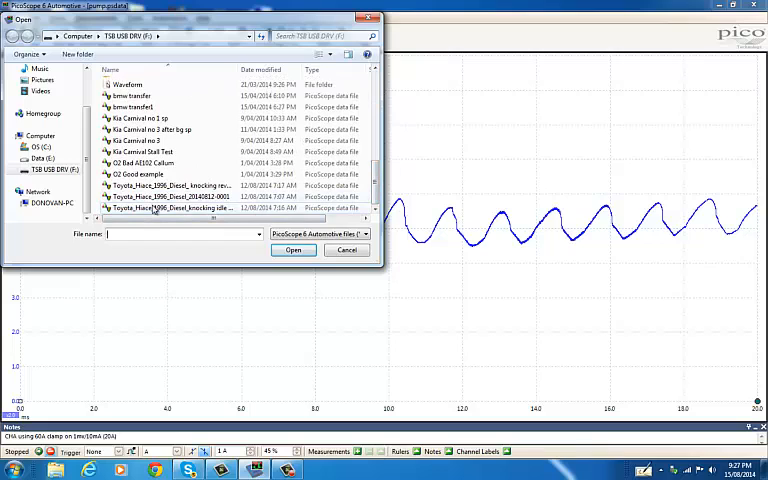
pyautogui.moveTo(160, 208)
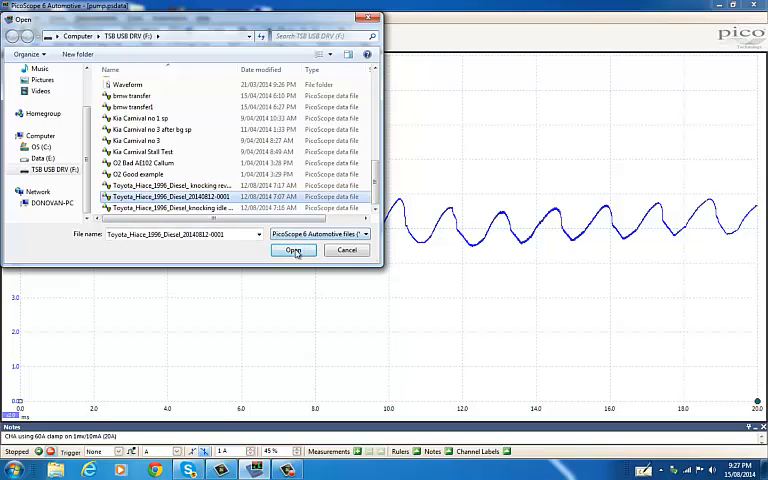
pyautogui.click(294, 250)
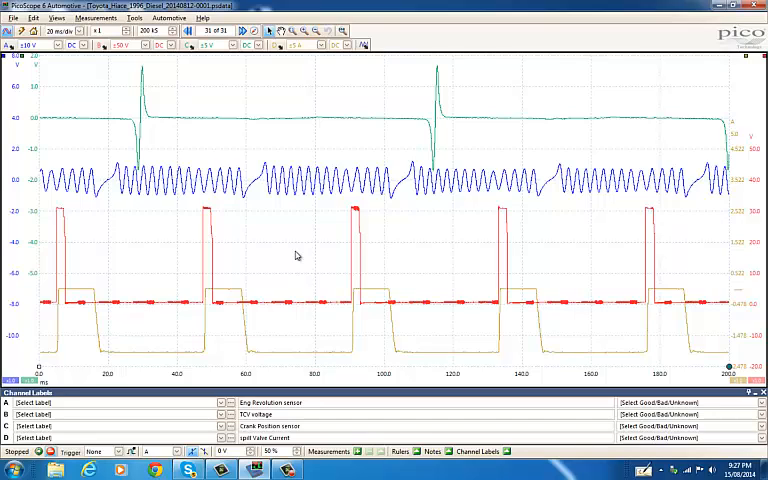
pyautogui.moveTo(36, 108)
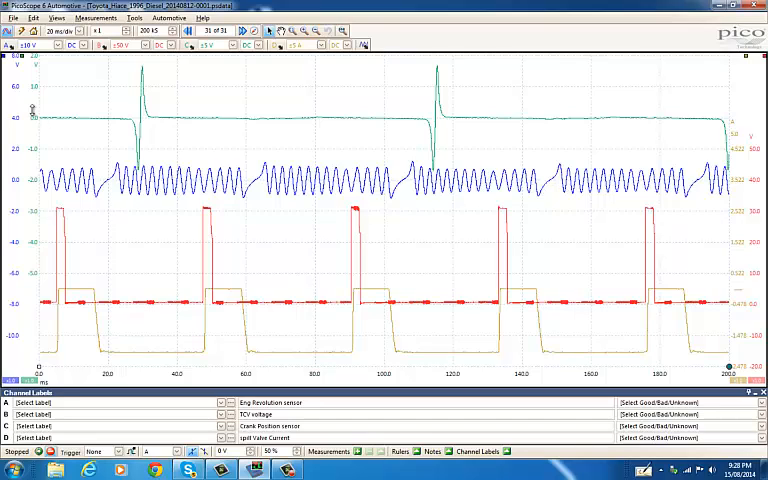
pyautogui.moveTo(100, 158)
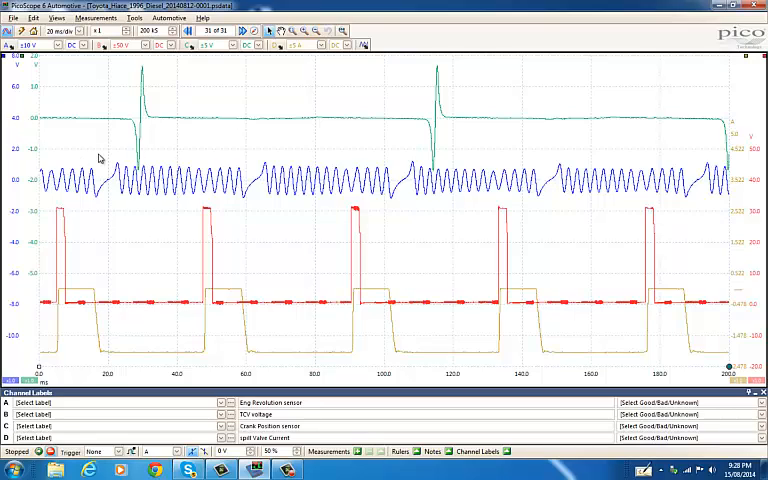
pyautogui.moveTo(116, 240)
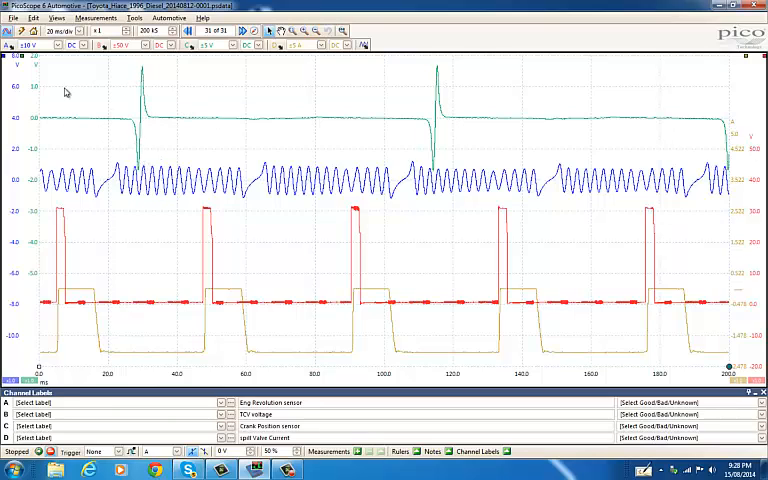
pyautogui.moveTo(38, 136)
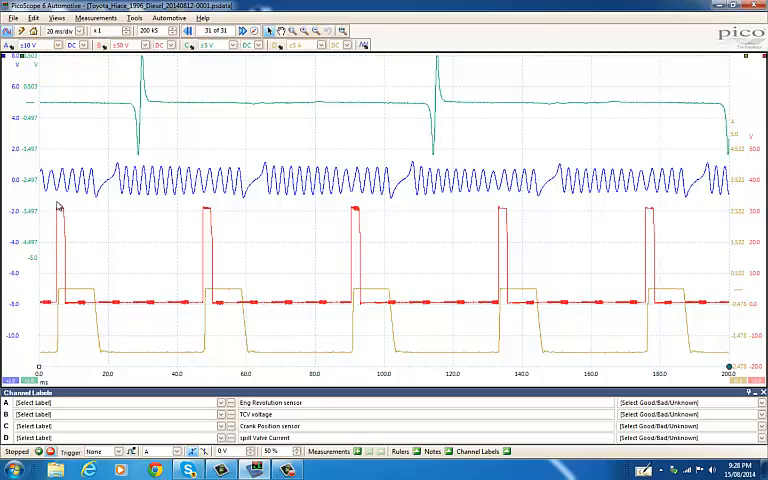
pyautogui.moveTo(732, 212)
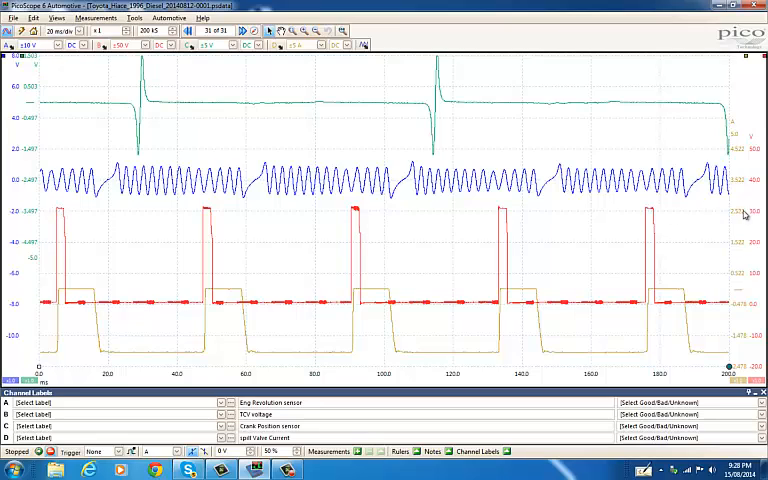
pyautogui.moveTo(648, 212)
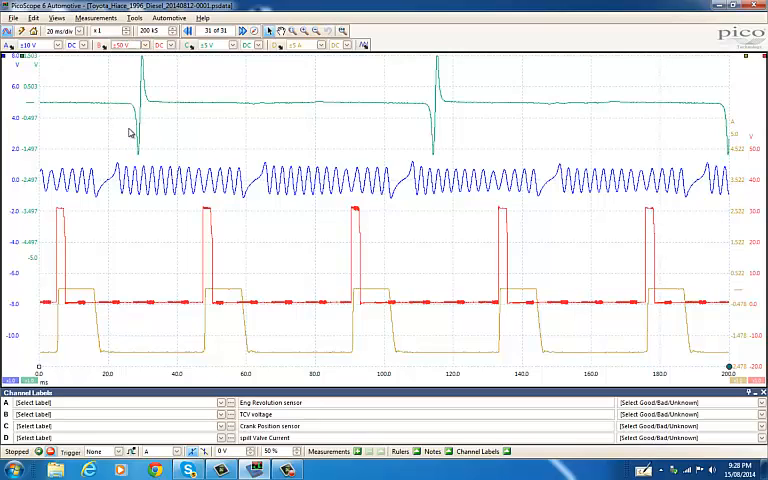
pyautogui.moveTo(56, 356)
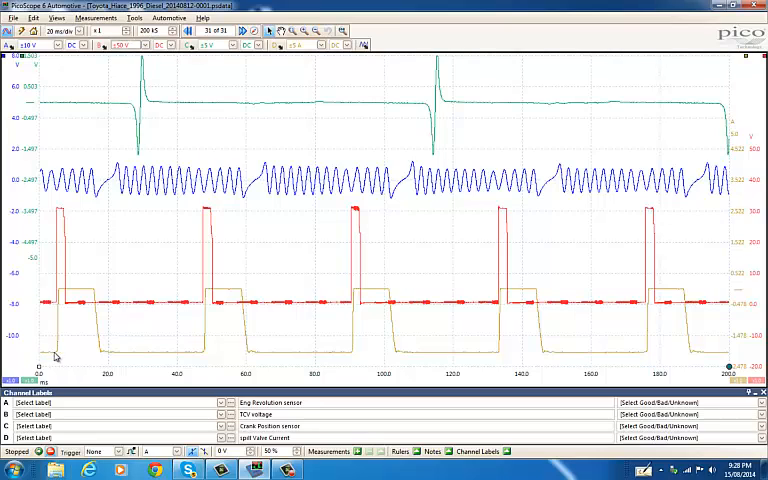
pyautogui.moveTo(196, 330)
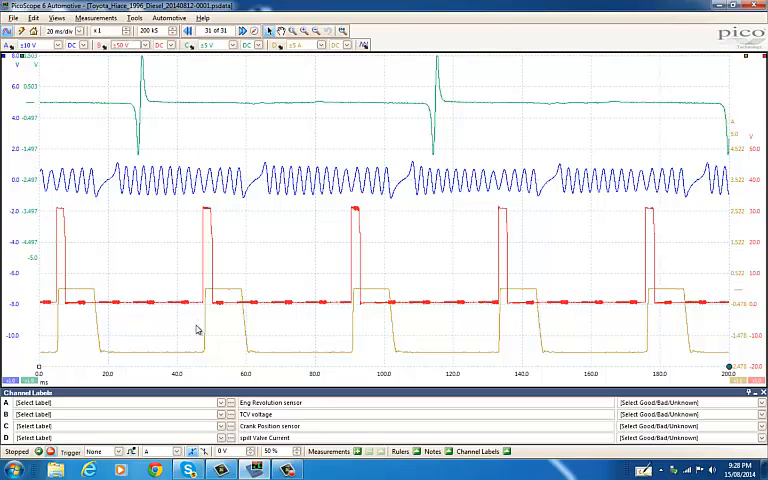
pyautogui.moveTo(348, 356)
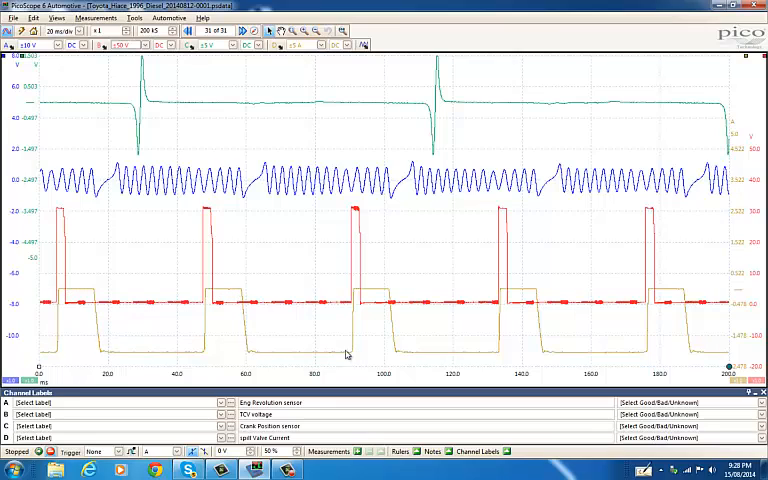
pyautogui.moveTo(196, 360)
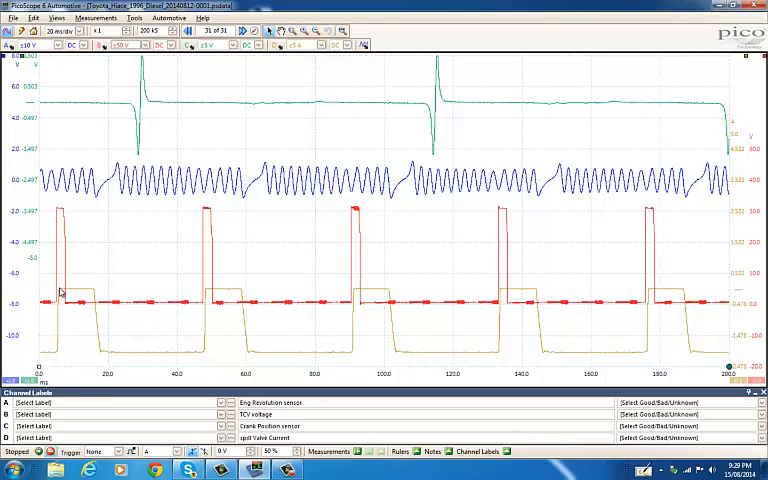
pyautogui.moveTo(88, 296)
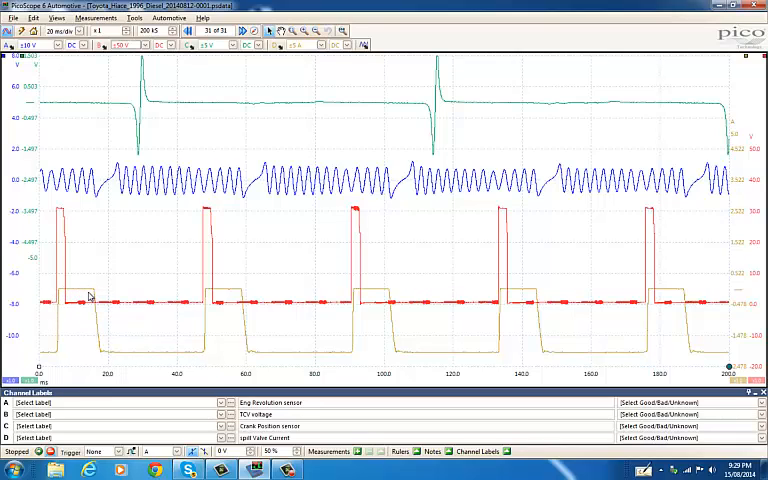
pyautogui.moveTo(96, 330)
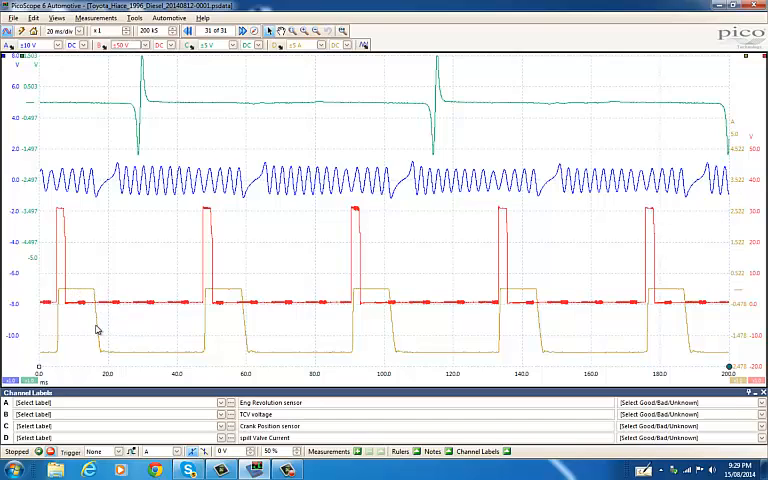
pyautogui.moveTo(104, 354)
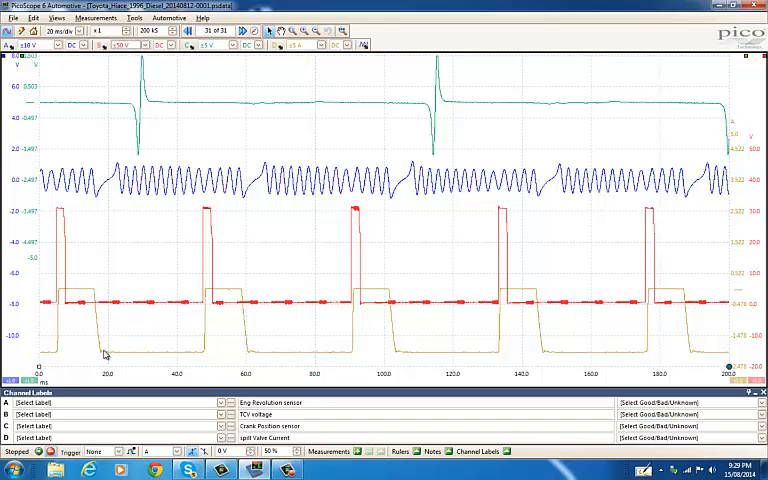
pyautogui.moveTo(82, 292)
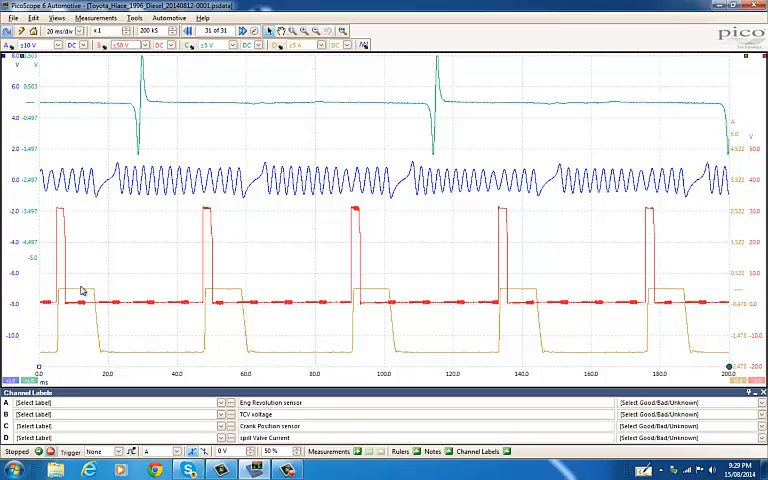
pyautogui.moveTo(92, 350)
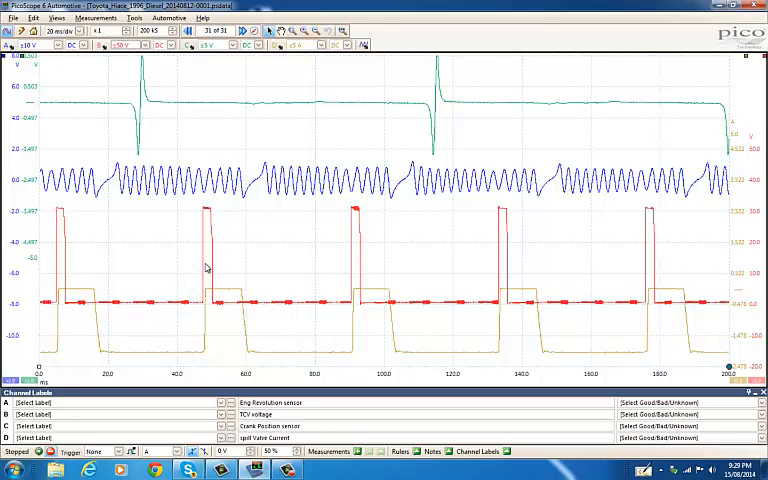
pyautogui.moveTo(210, 224)
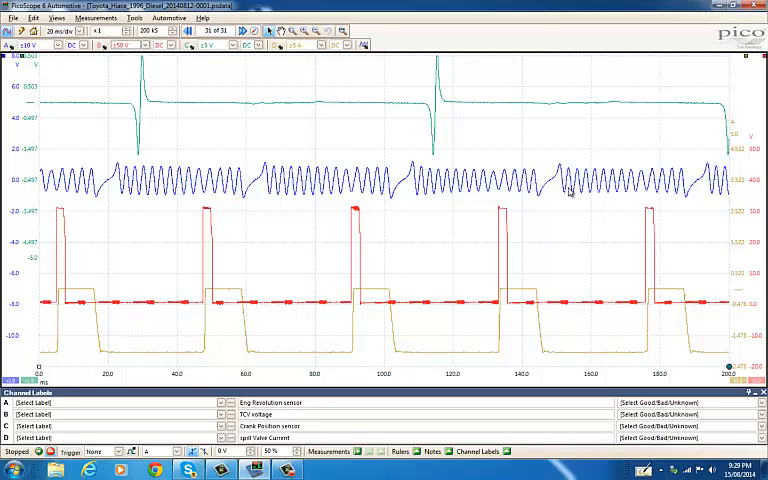
pyautogui.moveTo(432, 158)
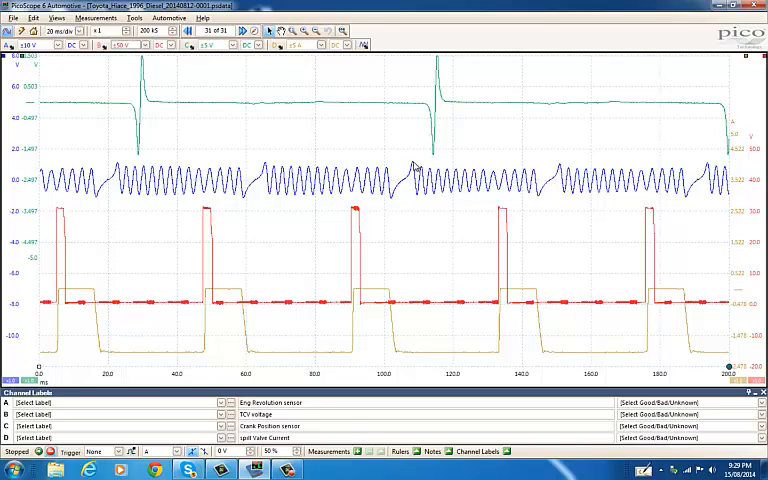
pyautogui.moveTo(420, 176)
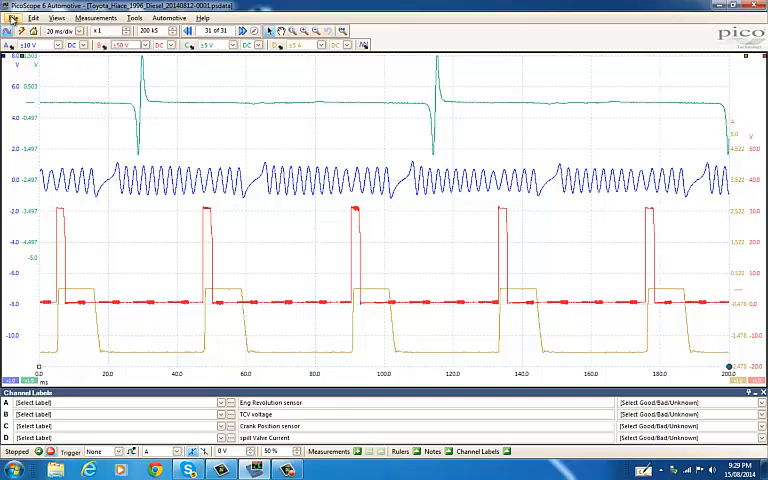
# Step: Load the Toyota Hiace diesel knocking .psdata capture from the USB drive via File > Open
pyautogui.click(12, 18)
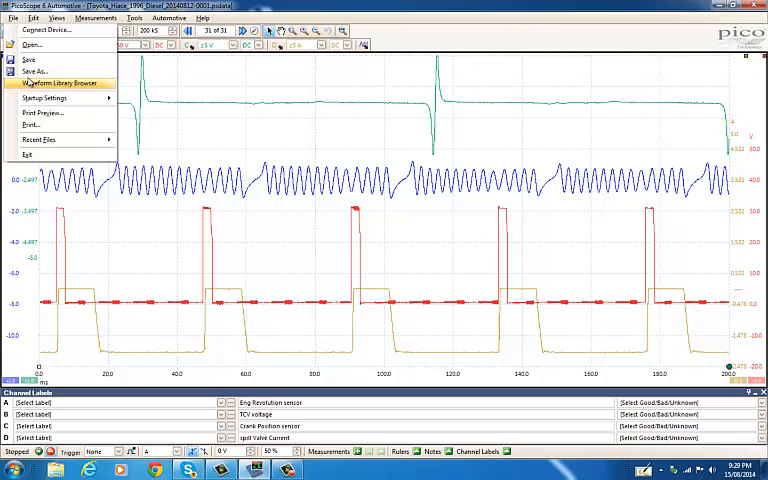
pyautogui.moveTo(30, 60)
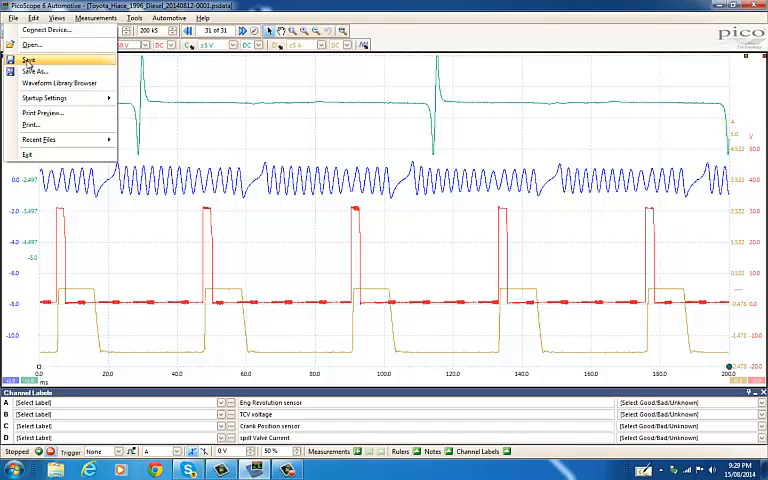
pyautogui.moveTo(60, 84)
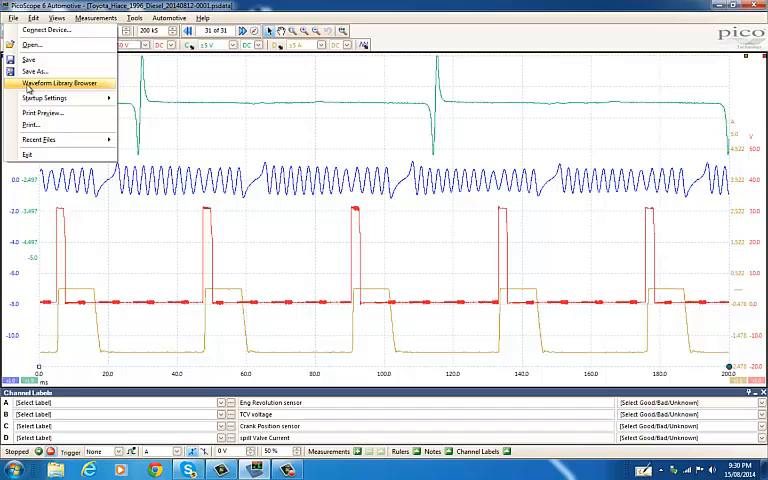
pyautogui.moveTo(36, 72)
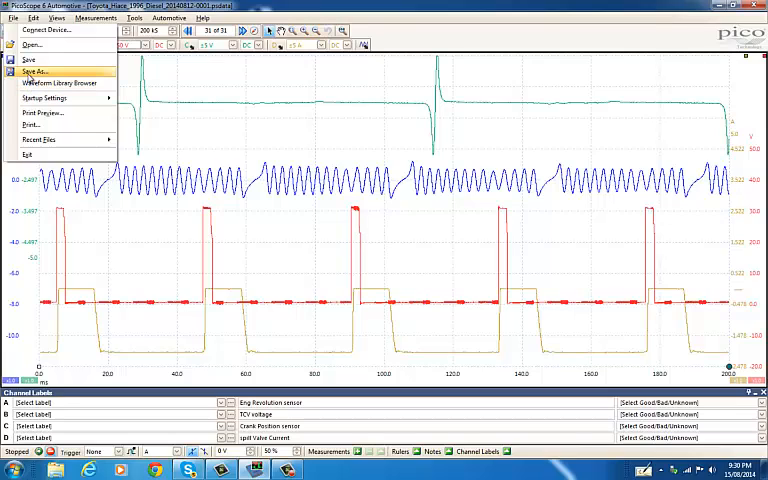
pyautogui.moveTo(30, 62)
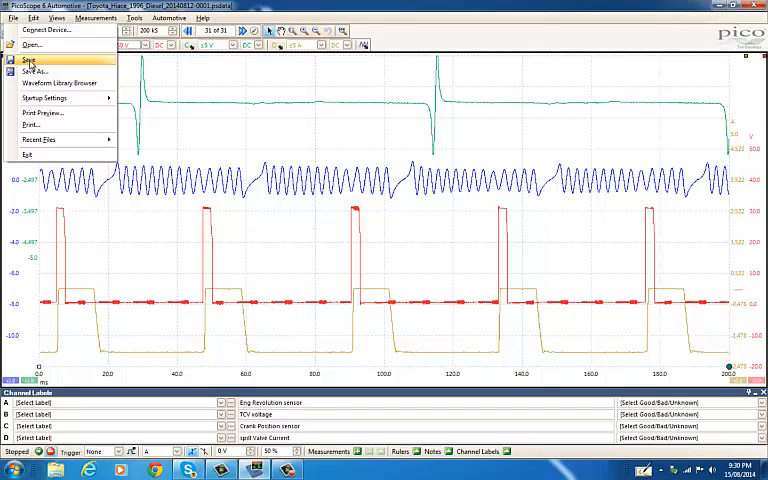
pyautogui.moveTo(30, 44)
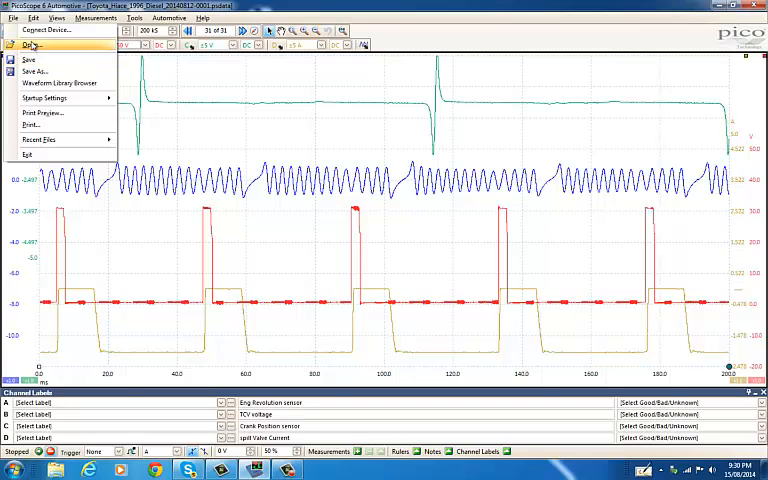
pyautogui.click(32, 40)
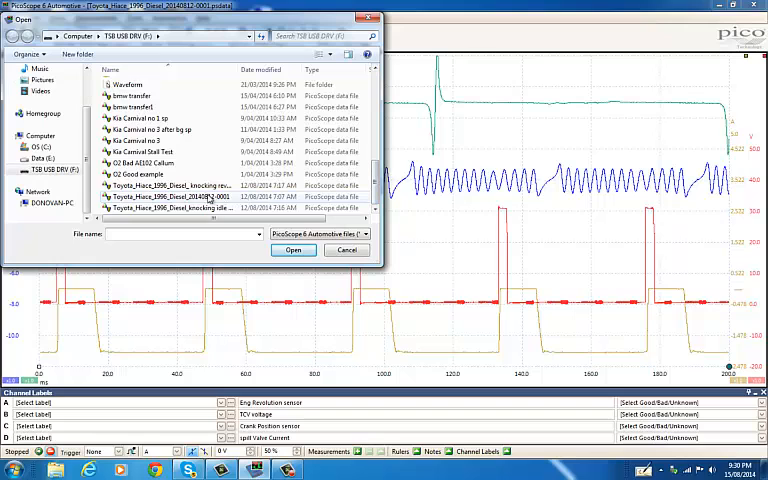
pyautogui.click(176, 208)
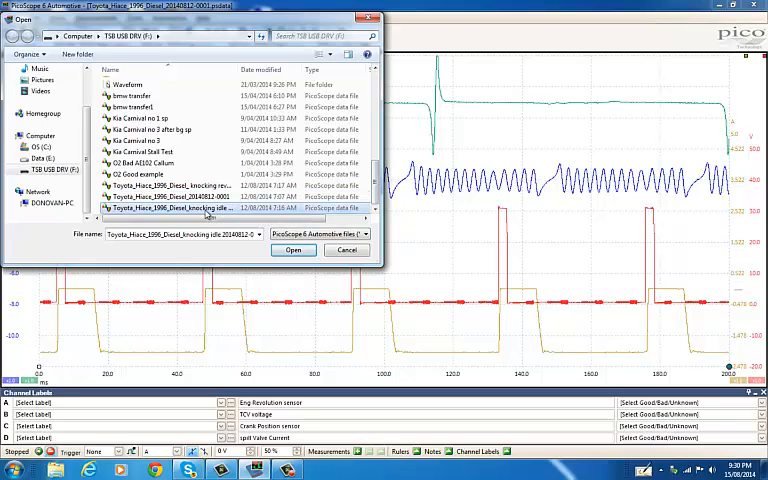
pyautogui.click(292, 250)
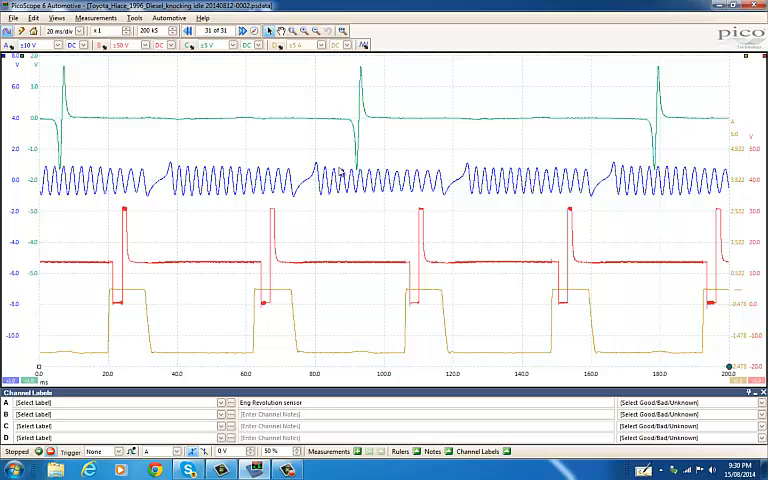
pyautogui.moveTo(344, 174)
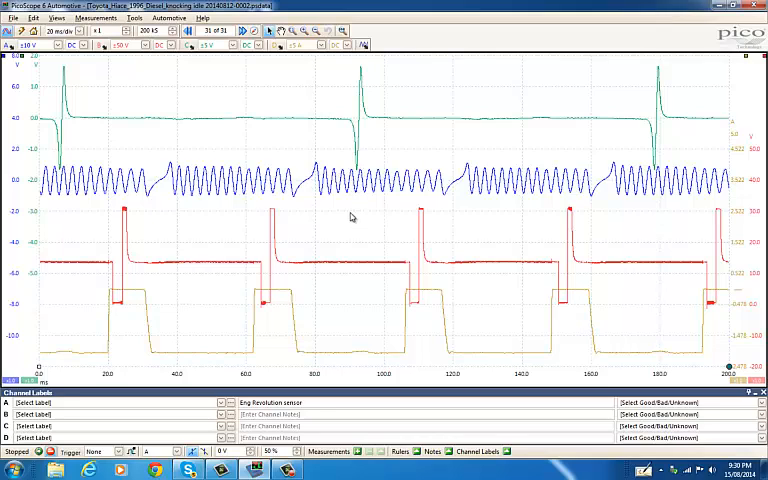
pyautogui.moveTo(256, 292)
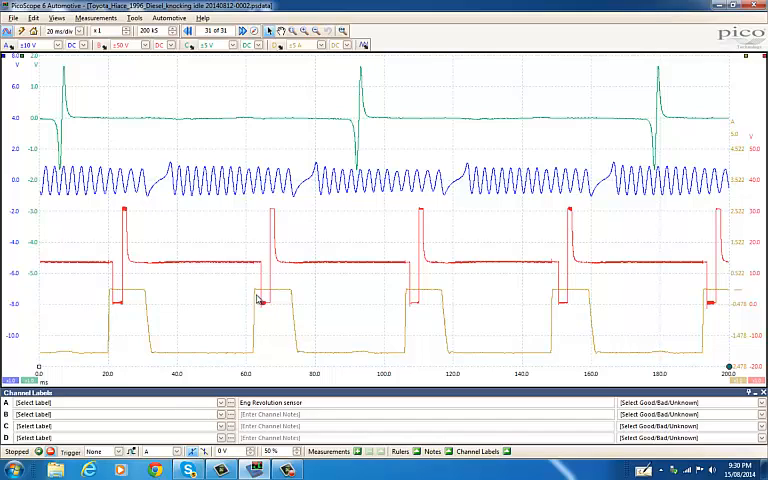
pyautogui.moveTo(256, 292)
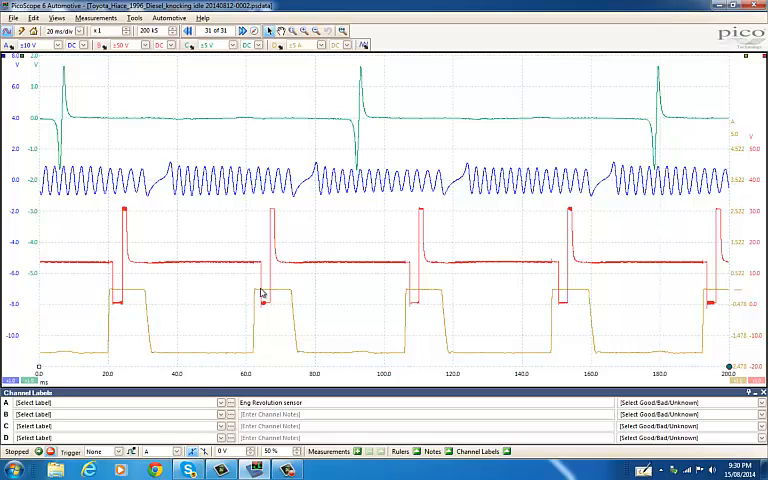
pyautogui.moveTo(250, 288)
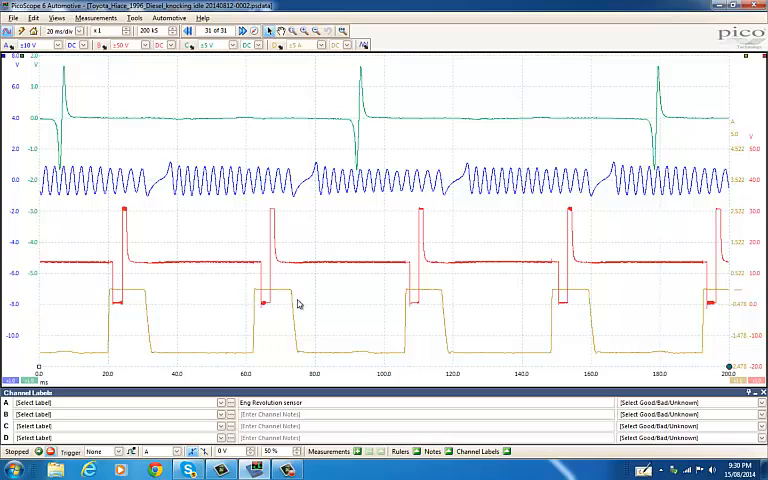
pyautogui.moveTo(304, 300)
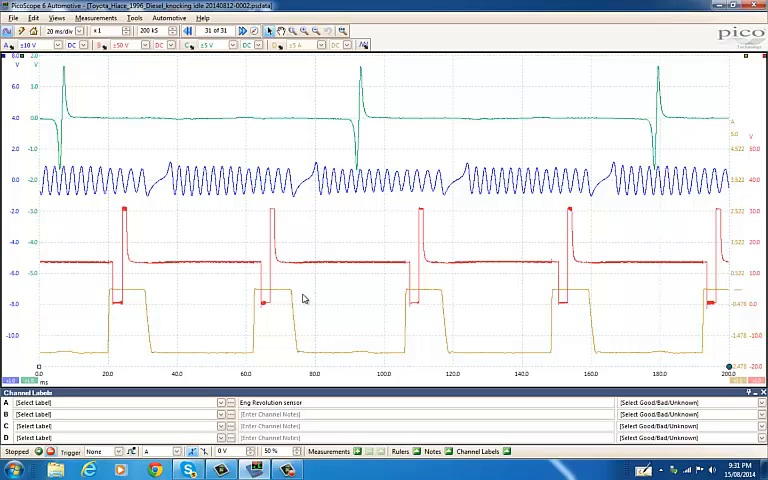
pyautogui.moveTo(424, 192)
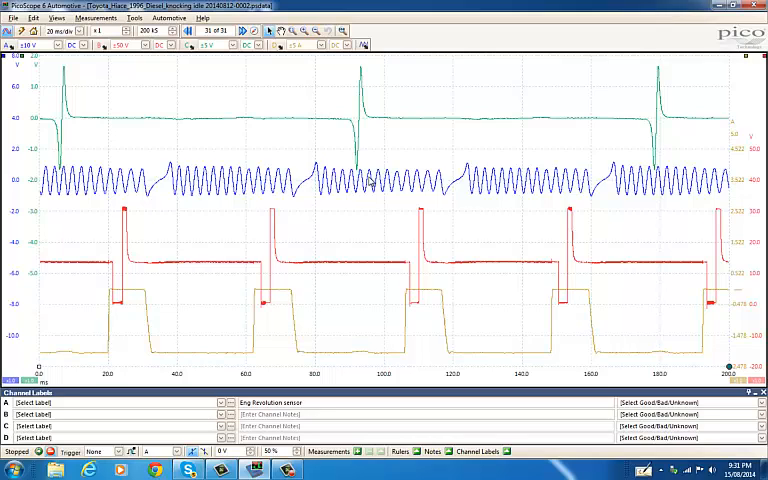
pyautogui.moveTo(388, 224)
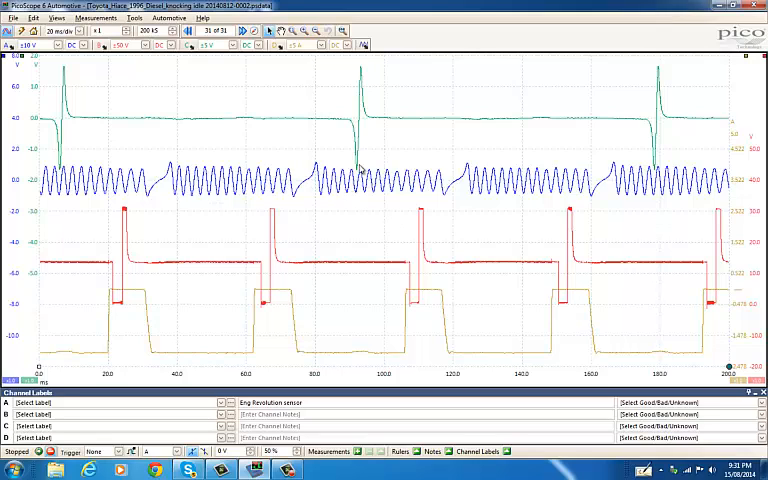
pyautogui.moveTo(298, 140)
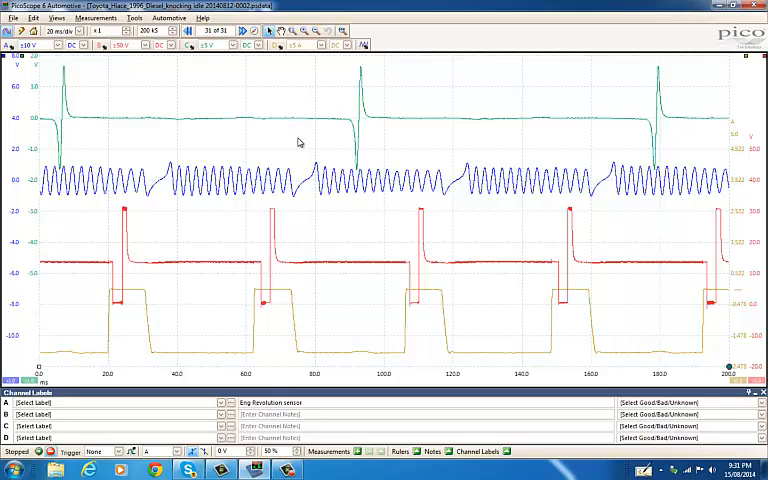
pyautogui.moveTo(280, 230)
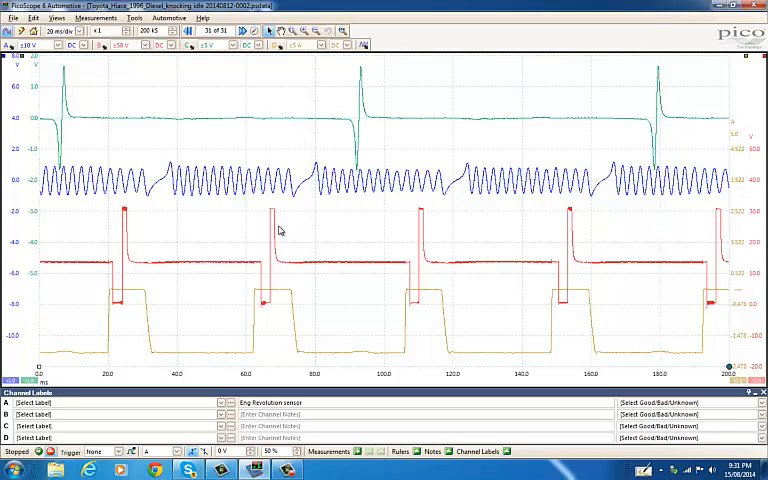
pyautogui.moveTo(344, 232)
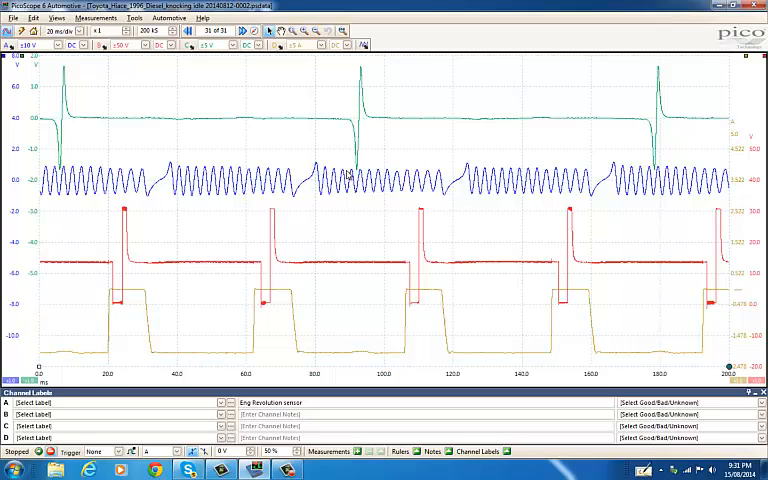
pyautogui.moveTo(356, 176)
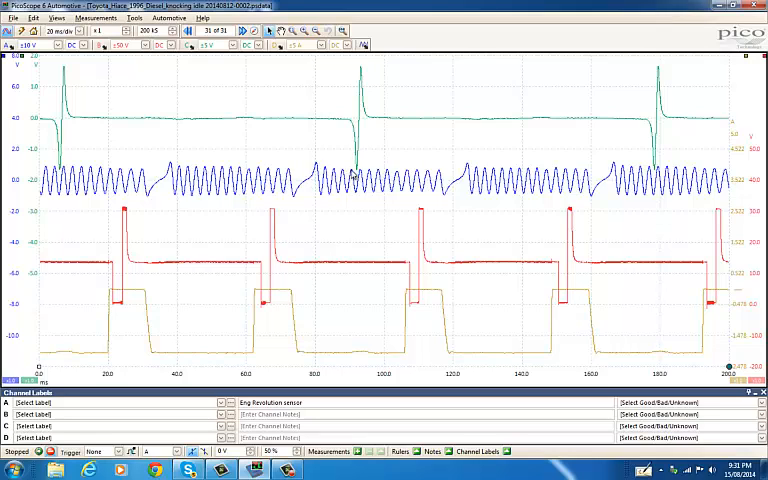
pyautogui.moveTo(516, 180)
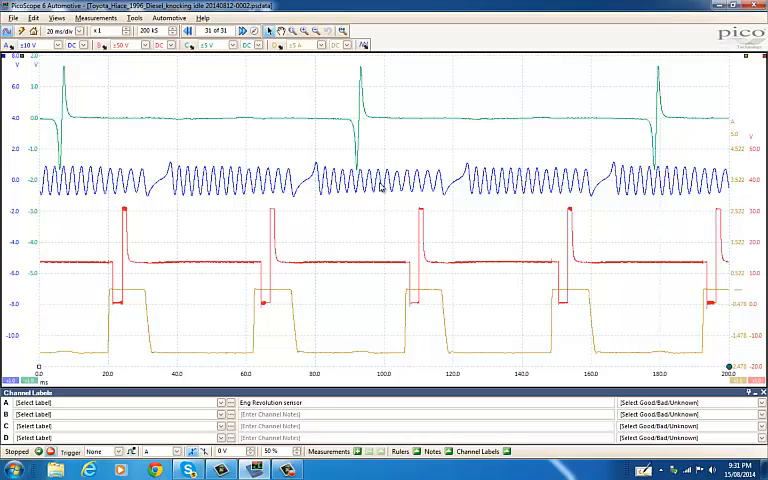
pyautogui.moveTo(380, 188)
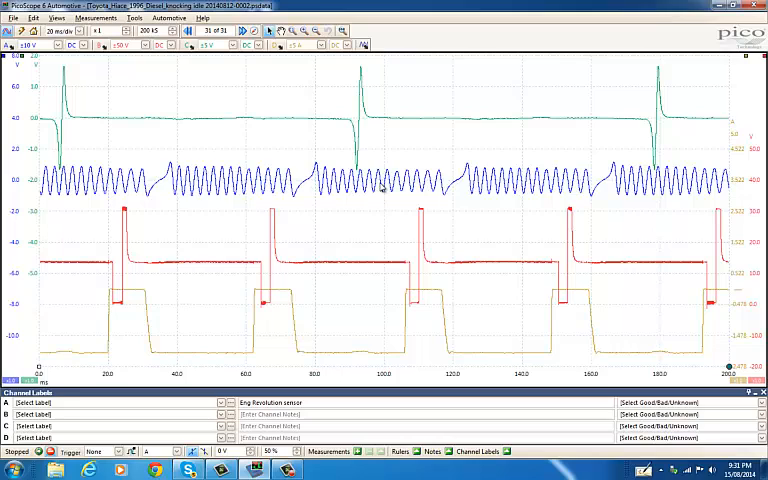
pyautogui.moveTo(252, 154)
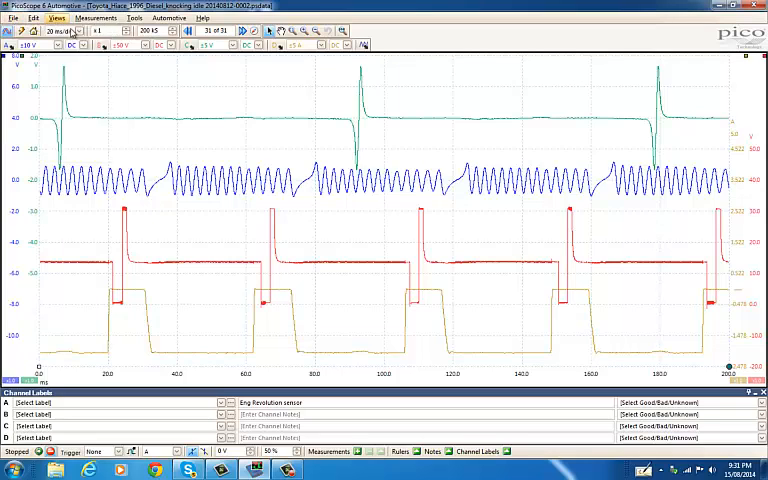
# Step: Bring up the file commands again over the four-trace knocking-engine capture
pyautogui.click(14, 16)
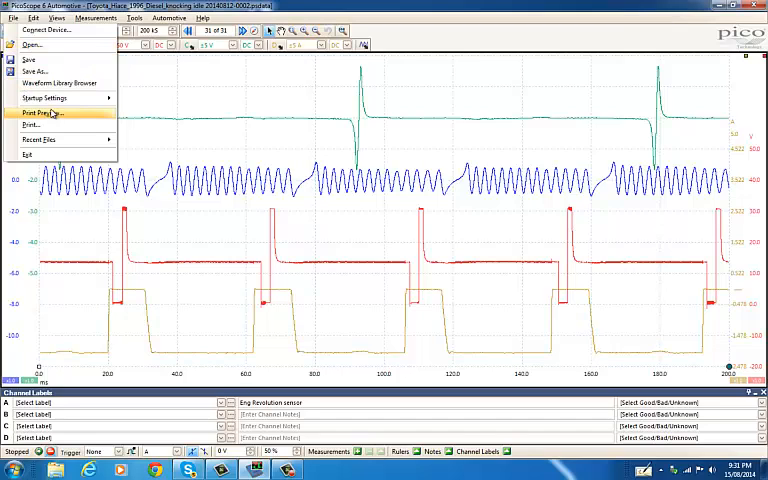
pyautogui.click(12, 20)
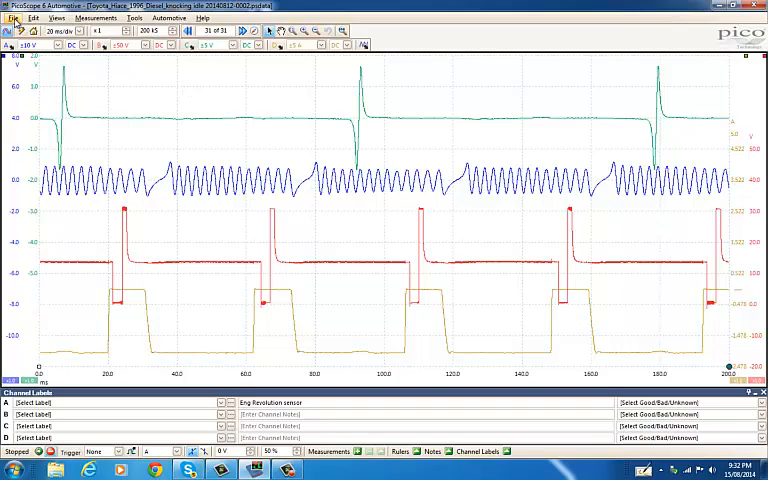